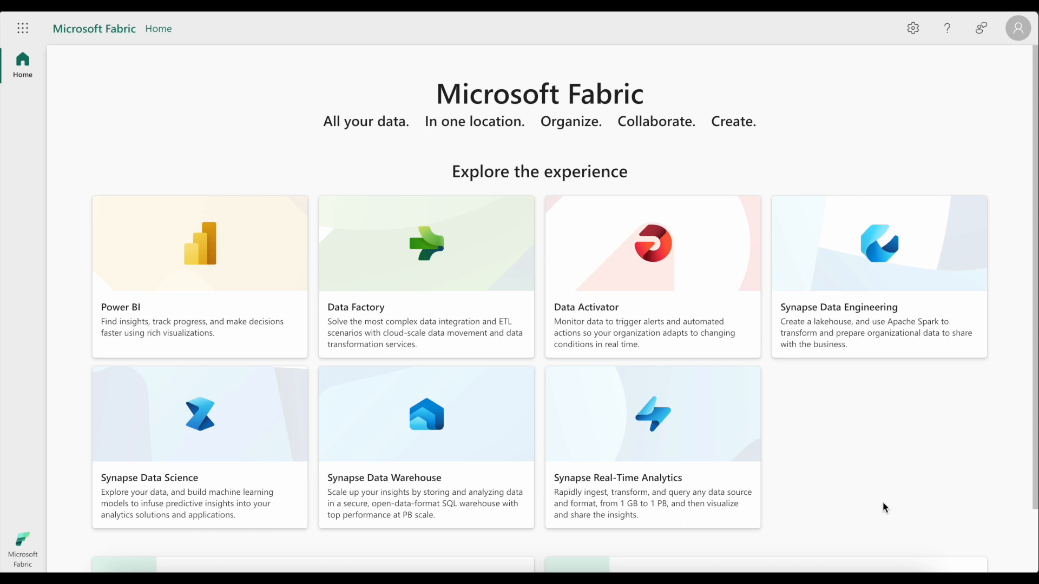
pyautogui.moveTo(490, 261)
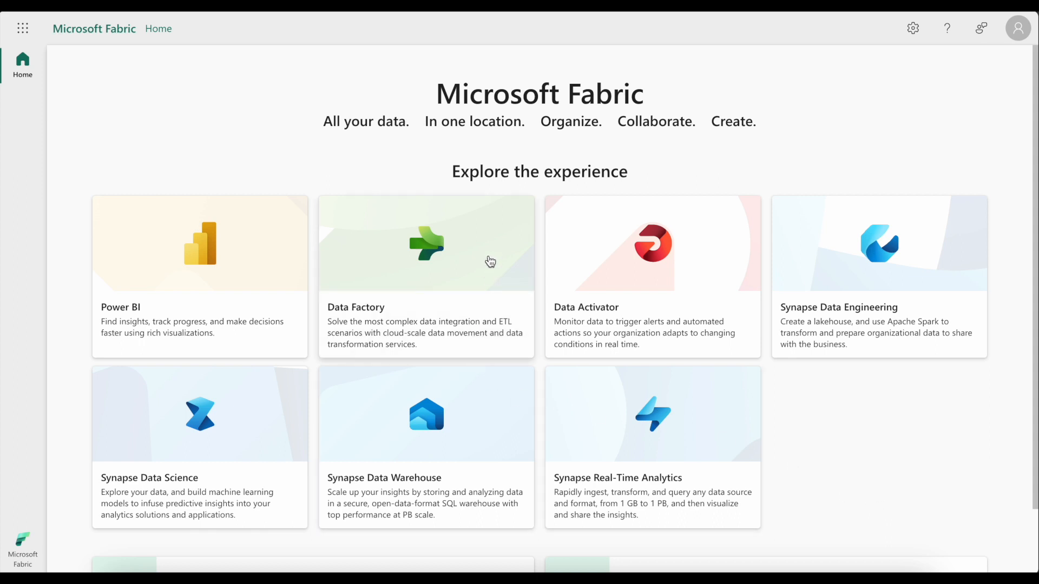
# - Enter the Data Factory experience, landing in the empty MyFabricWorkspace
pyautogui.click(426, 277)
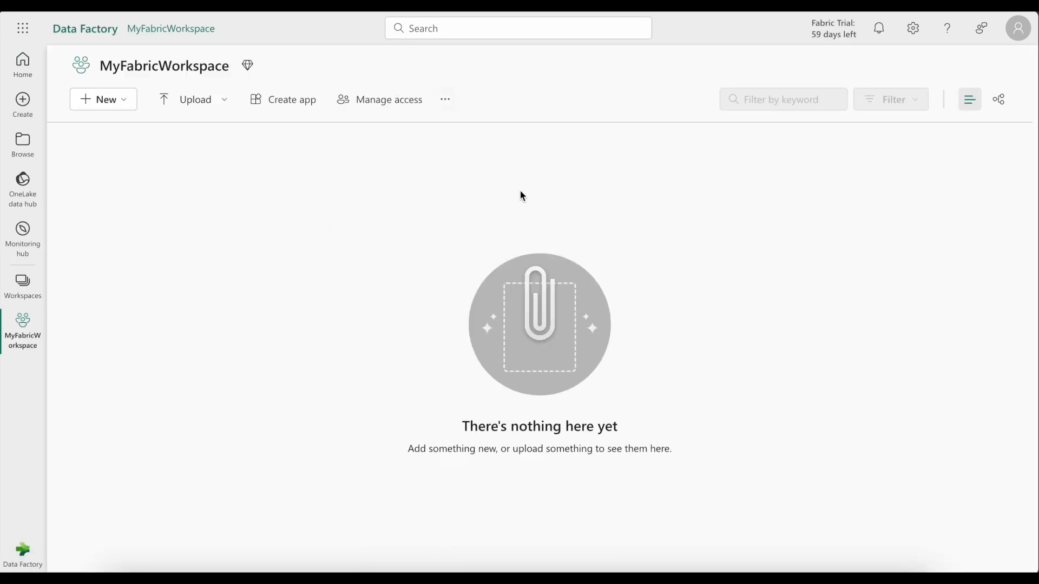
pyautogui.moveTo(538, 222)
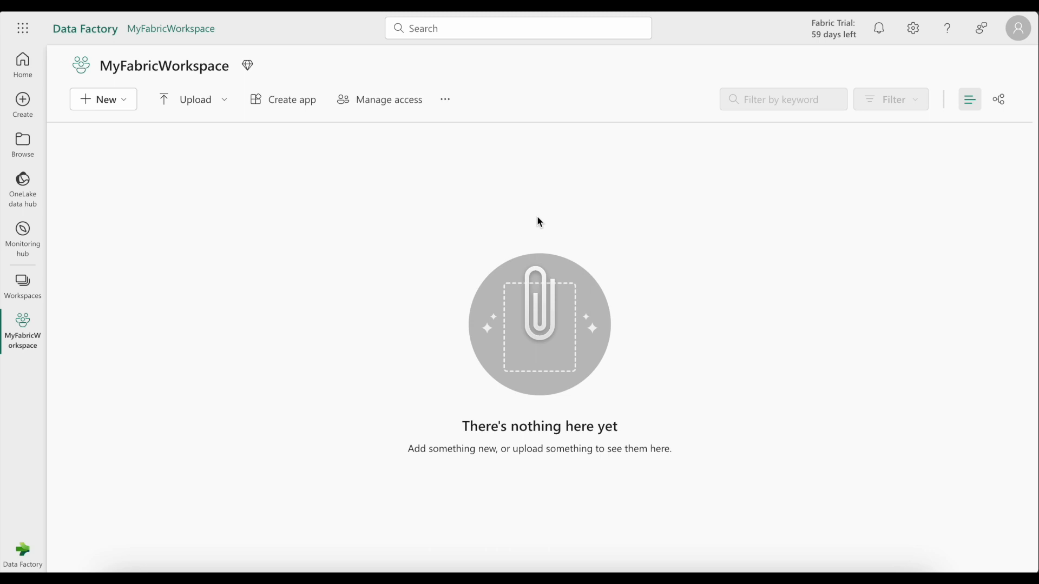
# - Create a new data pipeline named myDataPipeline from the workspace's New menu
pyautogui.click(103, 100)
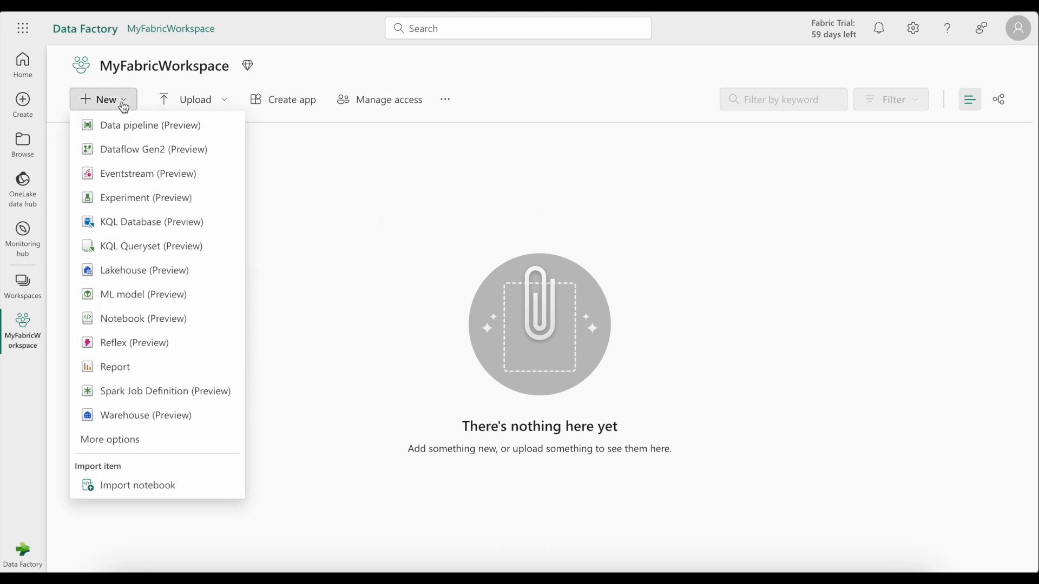
pyautogui.moveTo(150, 126)
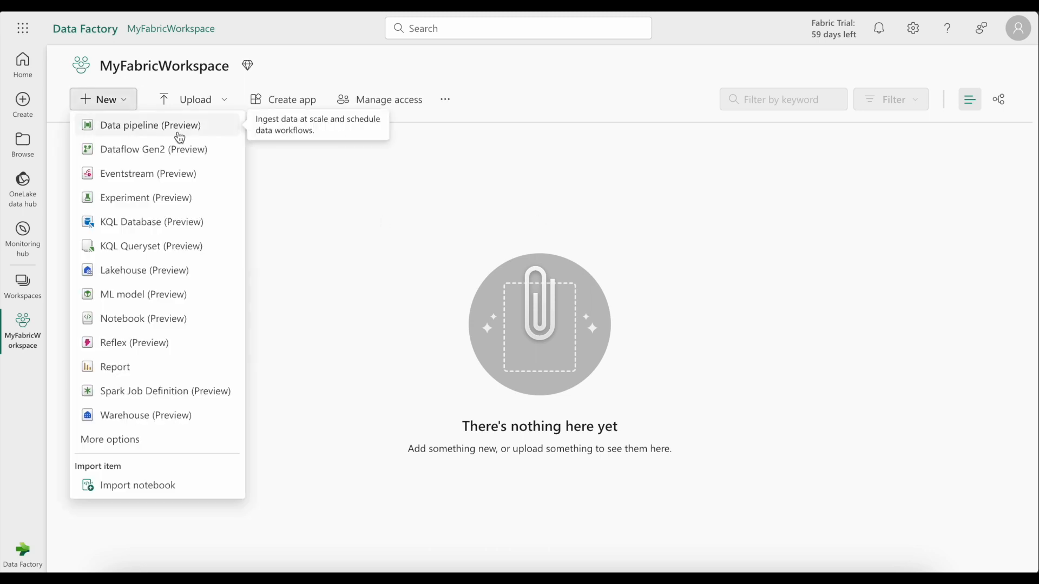
pyautogui.click(151, 126)
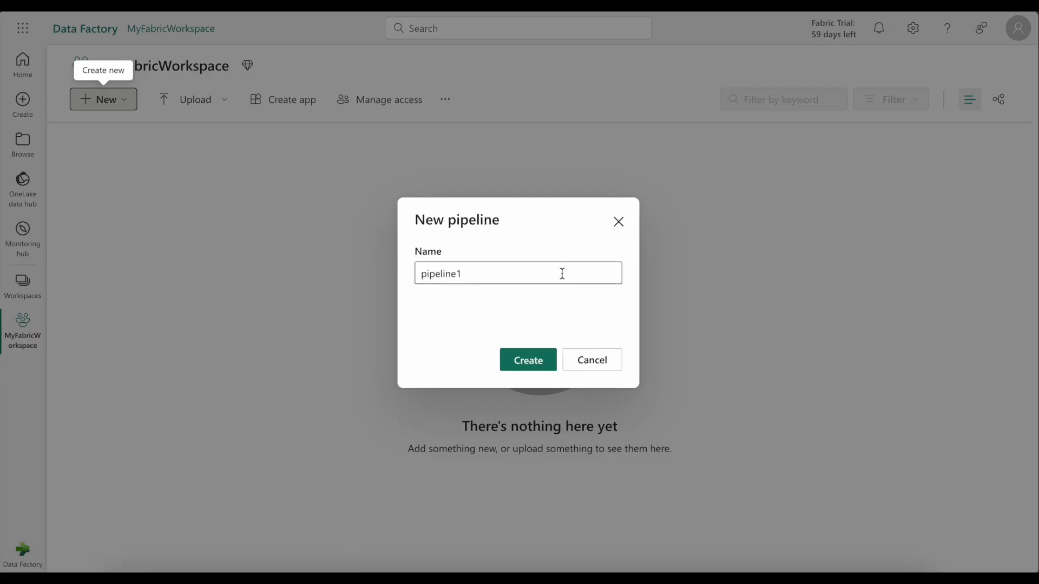
pyautogui.write('myDataPipeline')
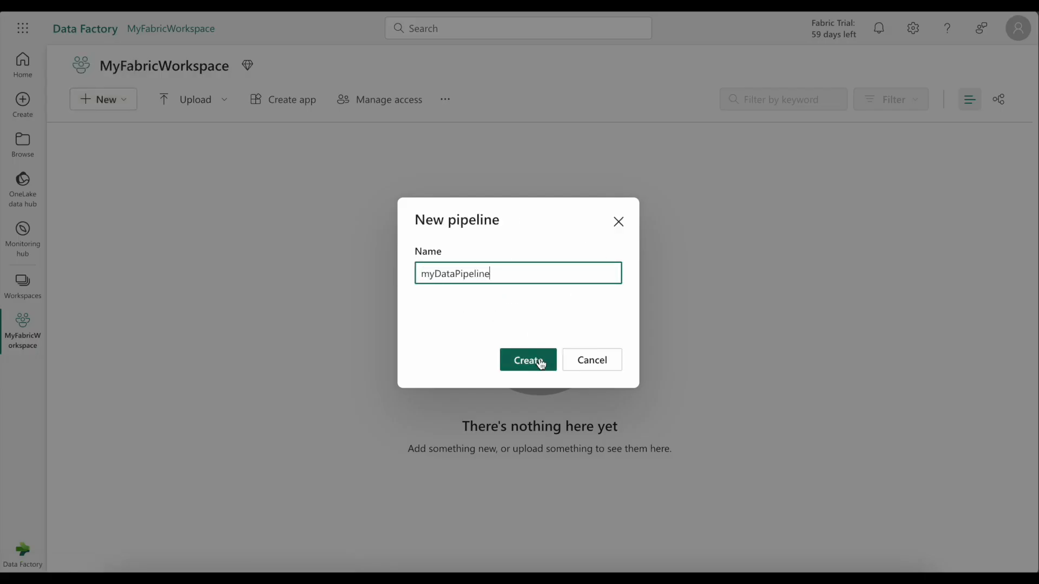
pyautogui.click(527, 359)
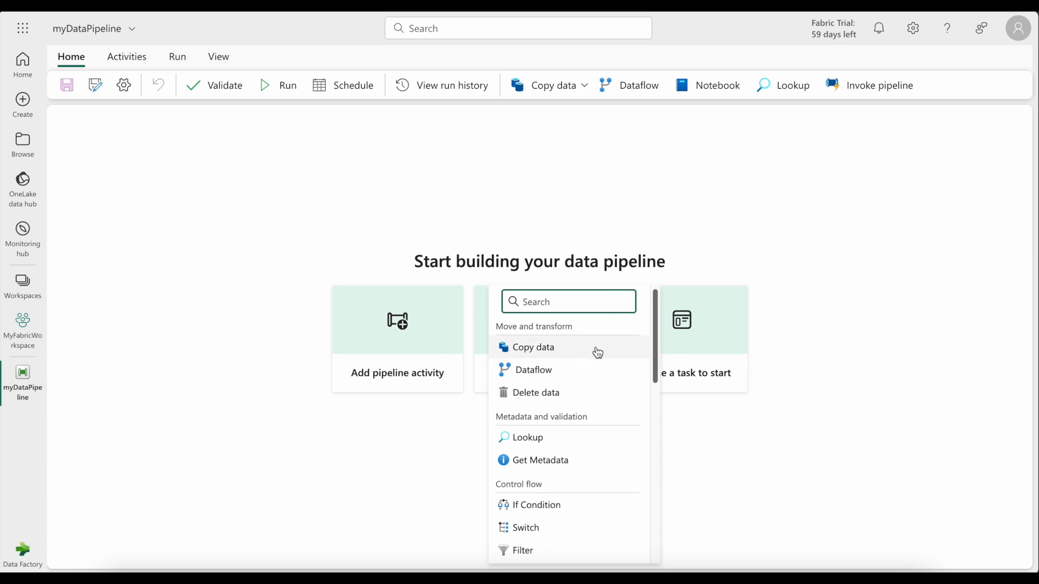
# - Scroll through the list of activities and templates offered for the new pipeline
pyautogui.scroll(-3)
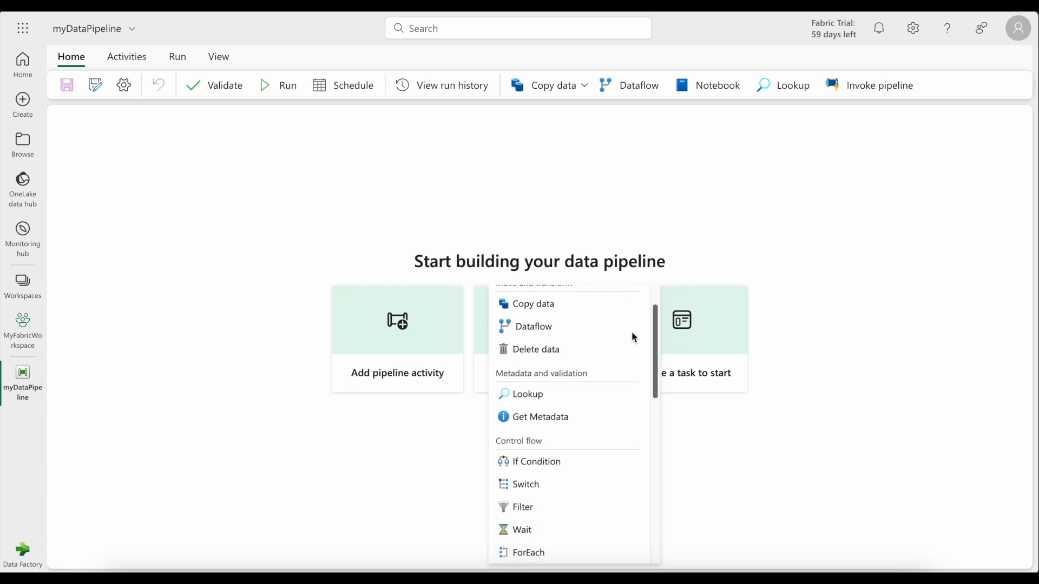
pyautogui.scroll(-3)
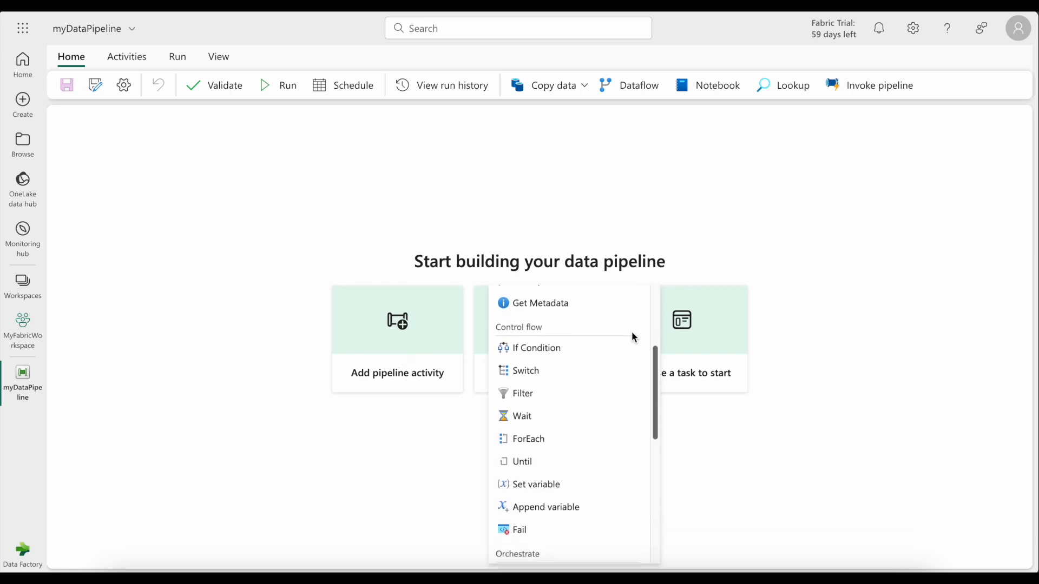
pyautogui.scroll(-3)
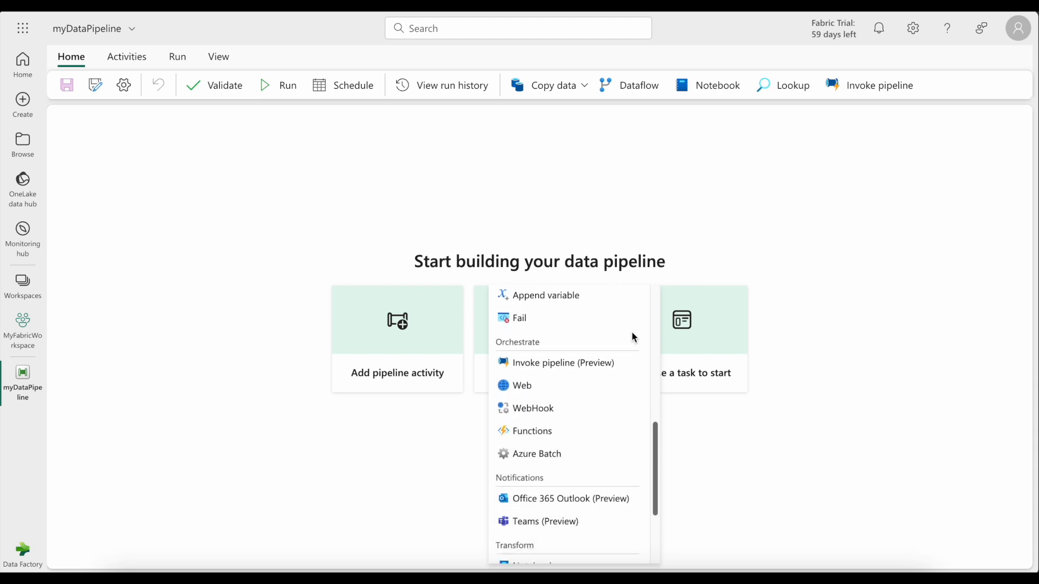
pyautogui.scroll(-3)
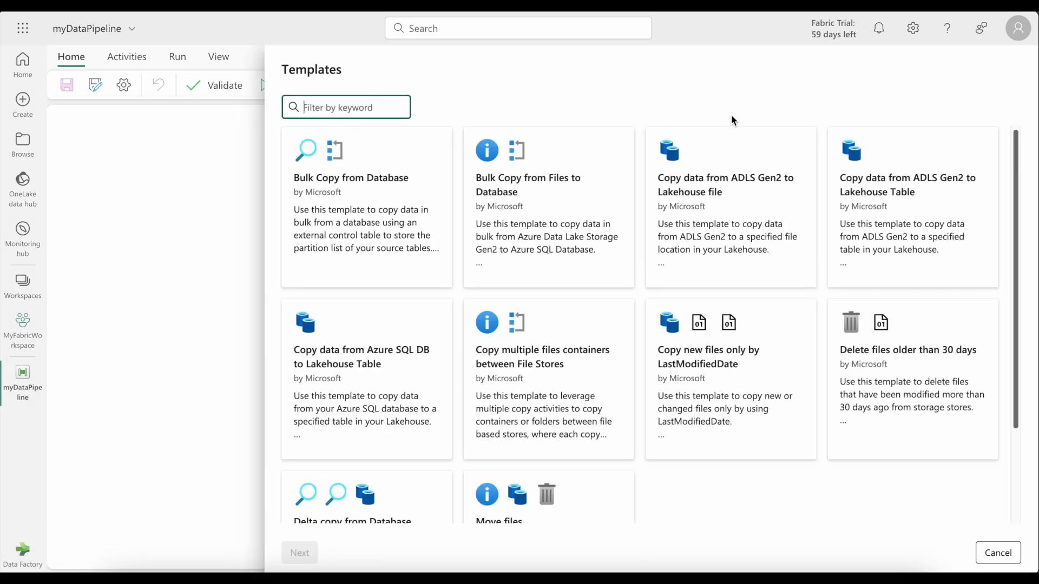
pyautogui.scroll(-3)
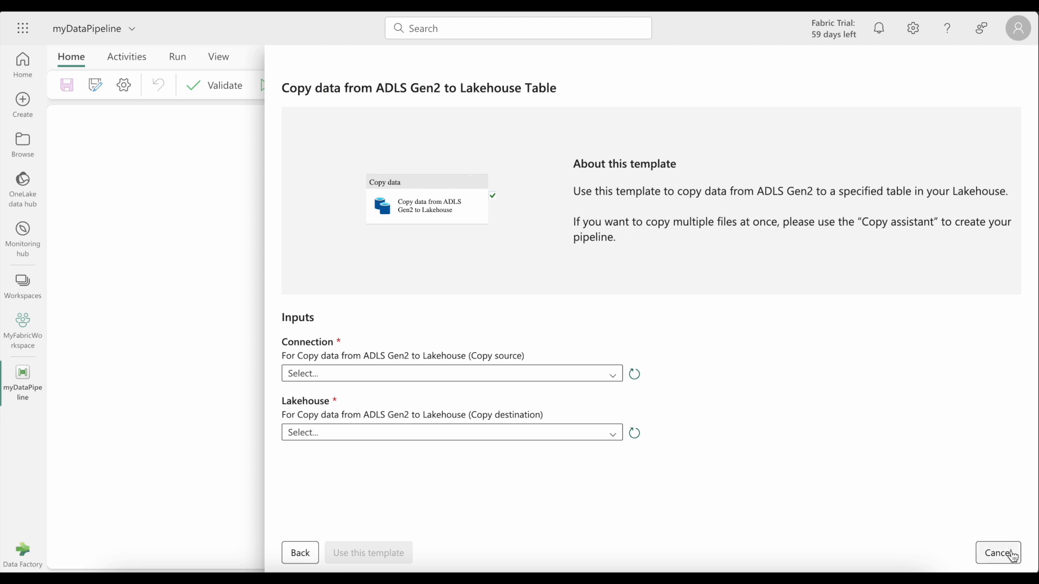
pyautogui.click(999, 553)
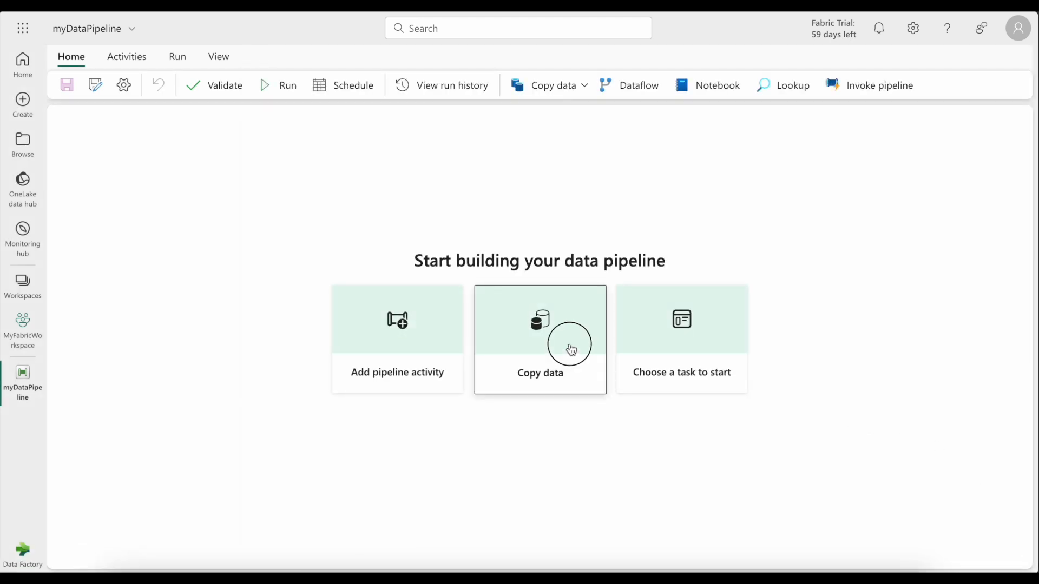
# - Start the Copy data assistant with the Wide World Importers retail sample as source, previewing dimension_customer
pyautogui.click(539, 339)
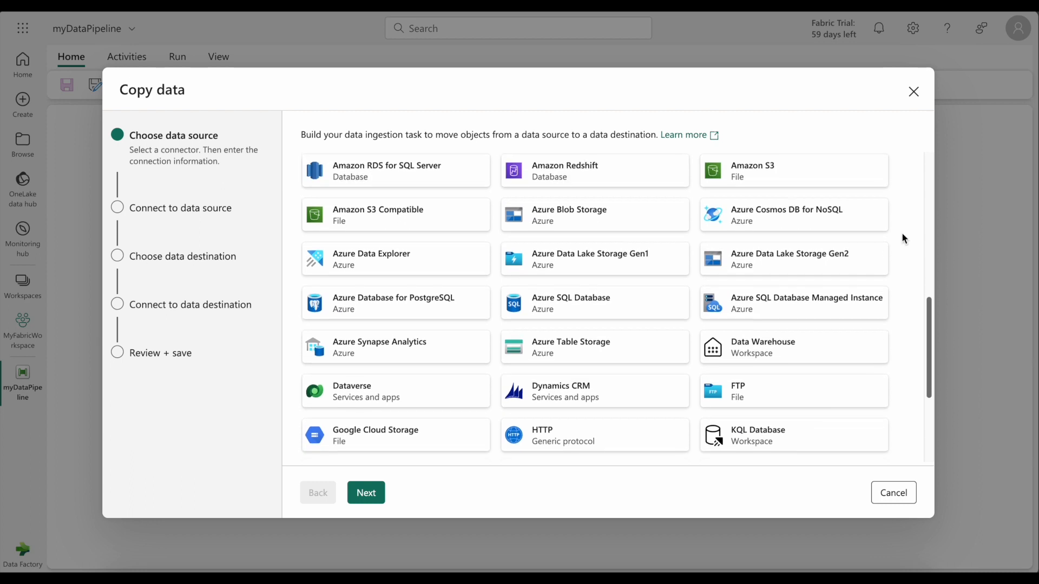
pyautogui.scroll(-3)
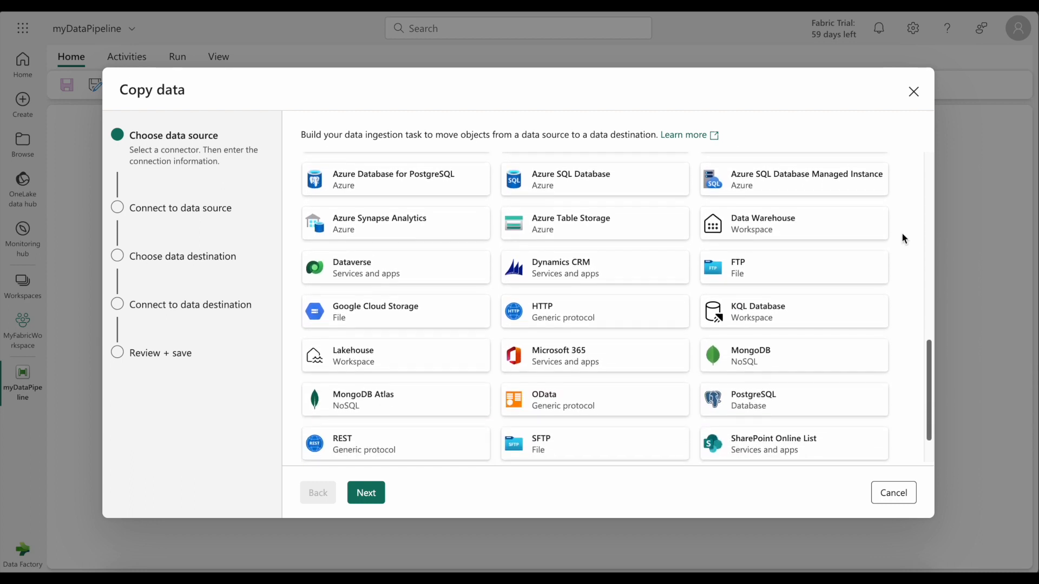
pyautogui.scroll(-3)
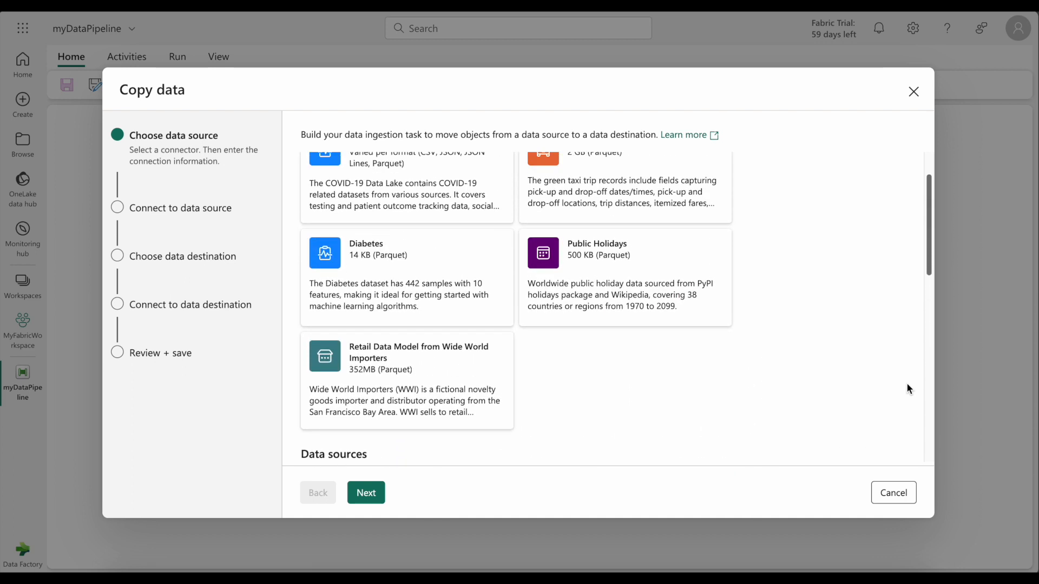
pyautogui.scroll(3)
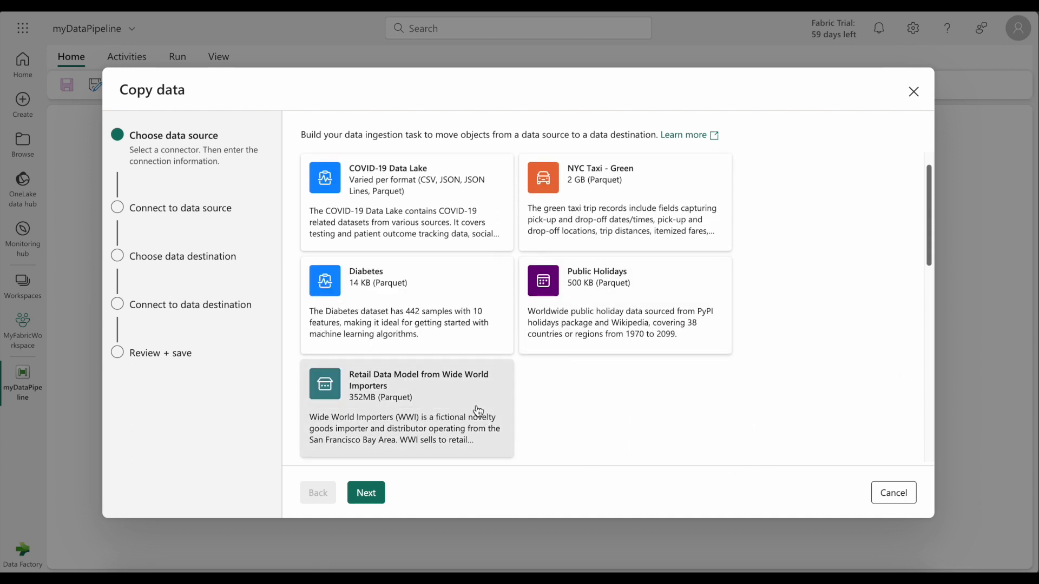
pyautogui.click(366, 492)
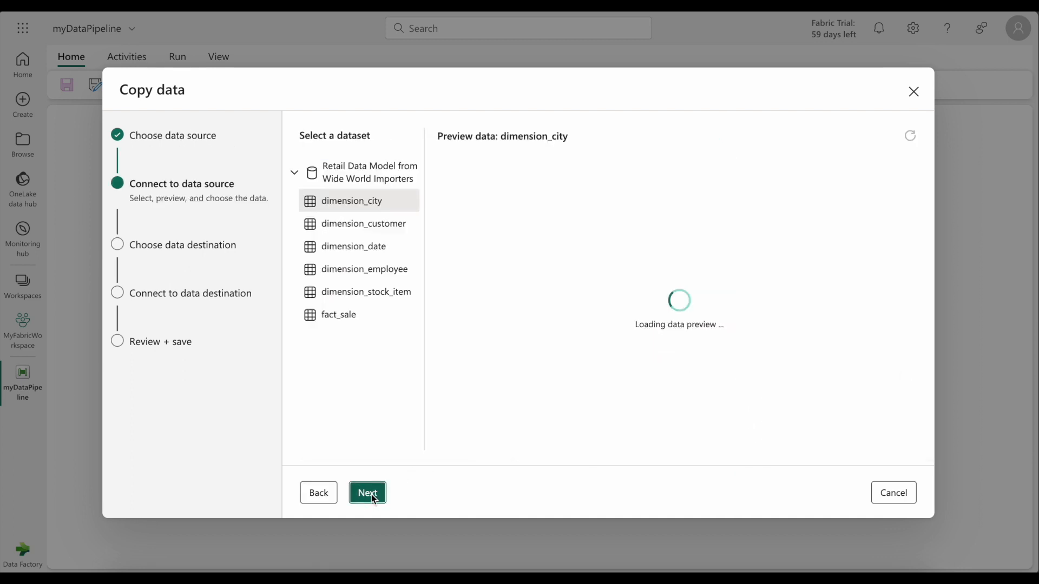
pyautogui.click(364, 223)
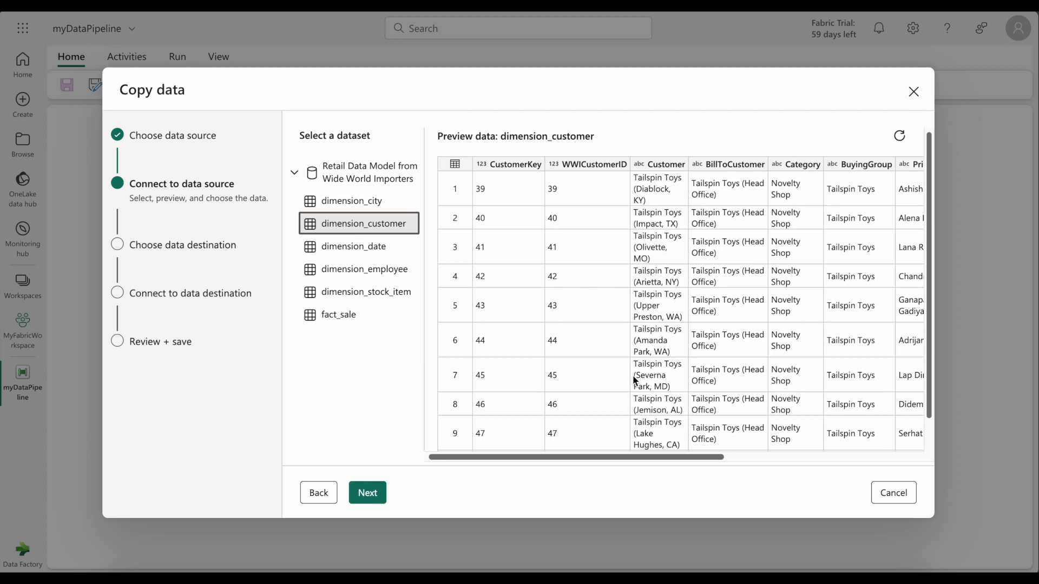
pyautogui.moveTo(381, 476)
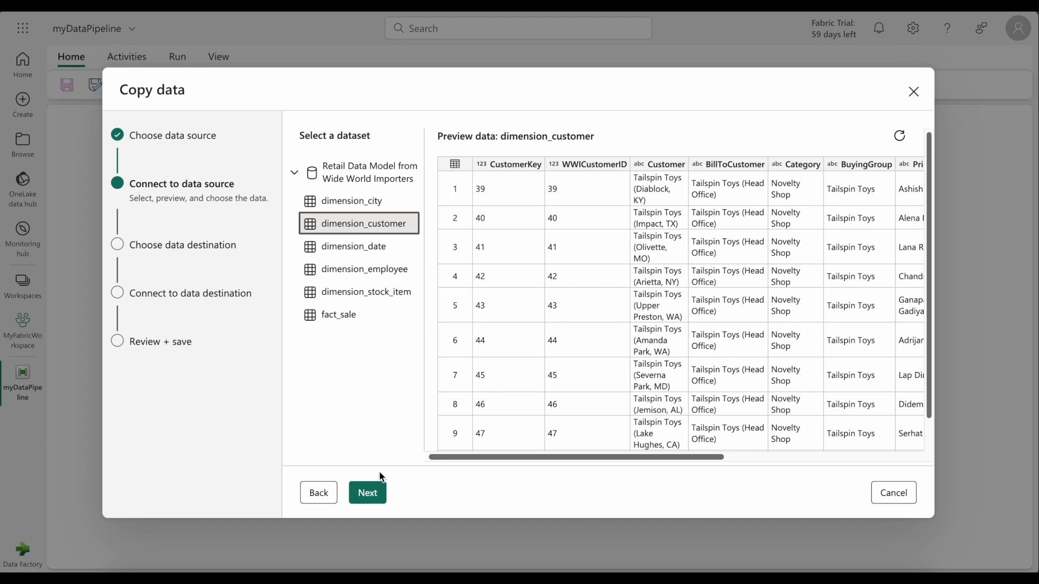
# - Set the destination to a new Lakehouse named myLakehouse and continue
pyautogui.click(367, 492)
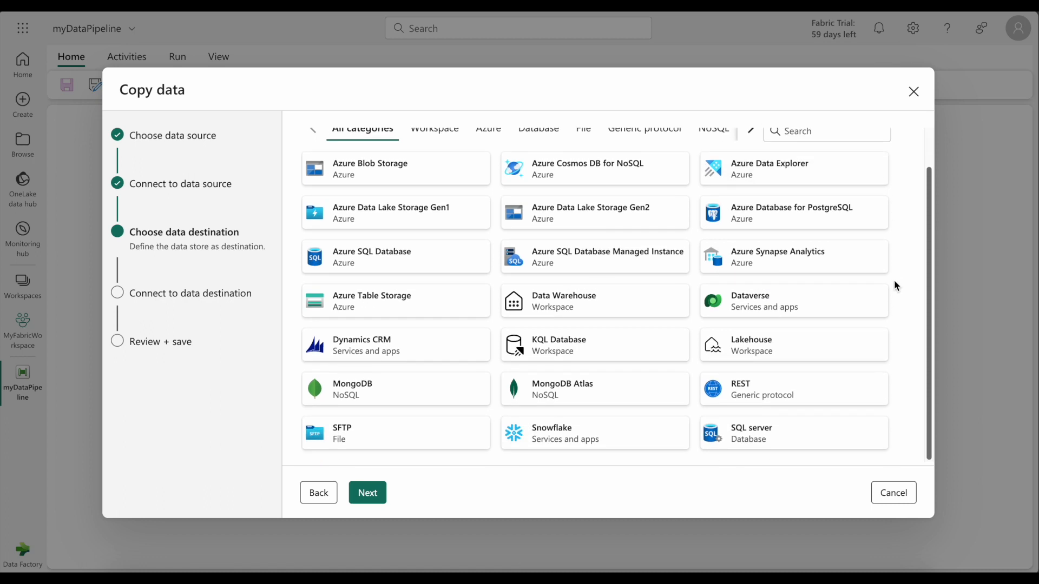
pyautogui.moveTo(793, 344)
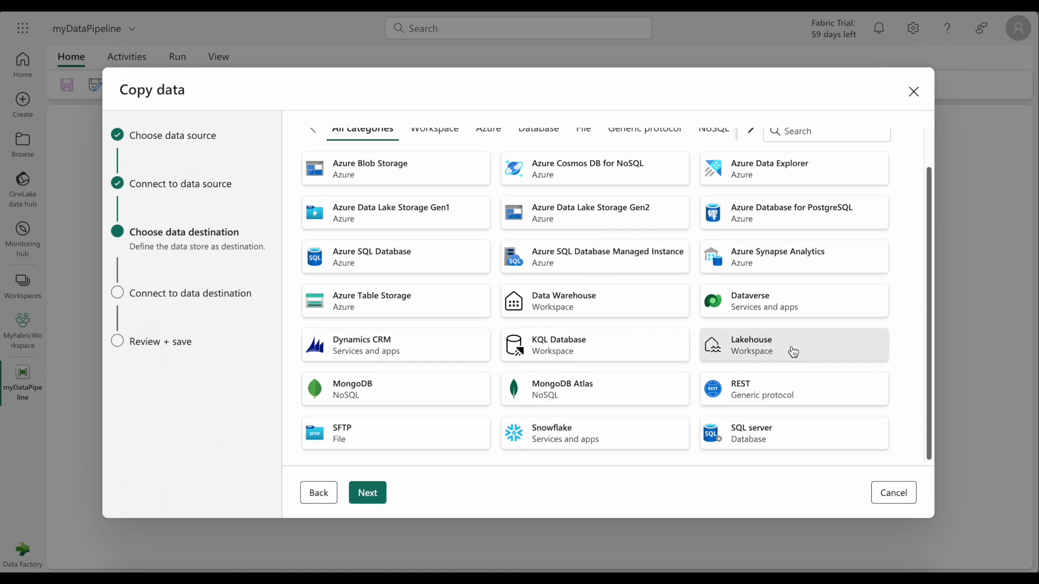
pyautogui.click(793, 345)
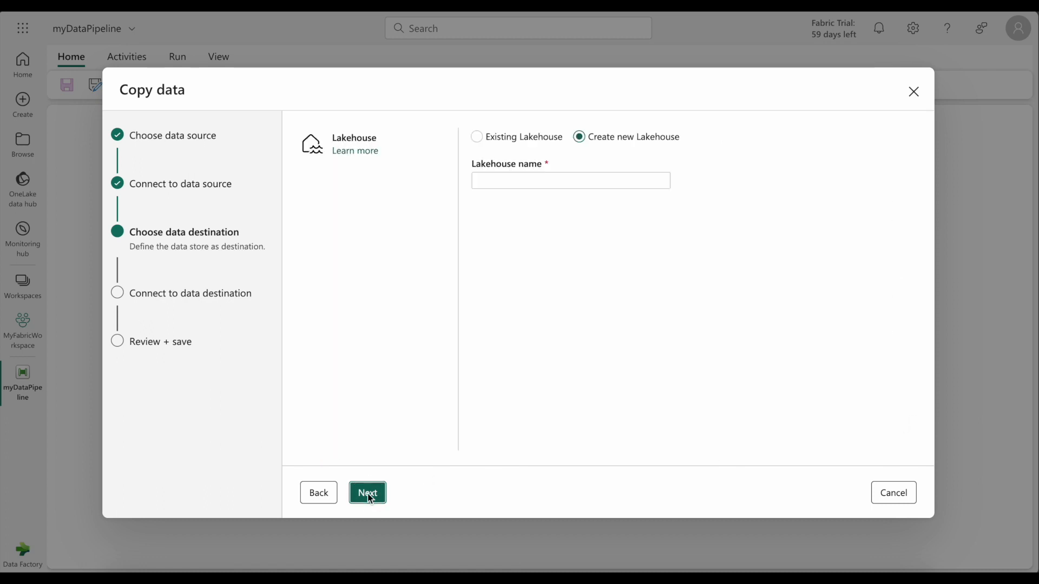
pyautogui.write('myLakehouse')
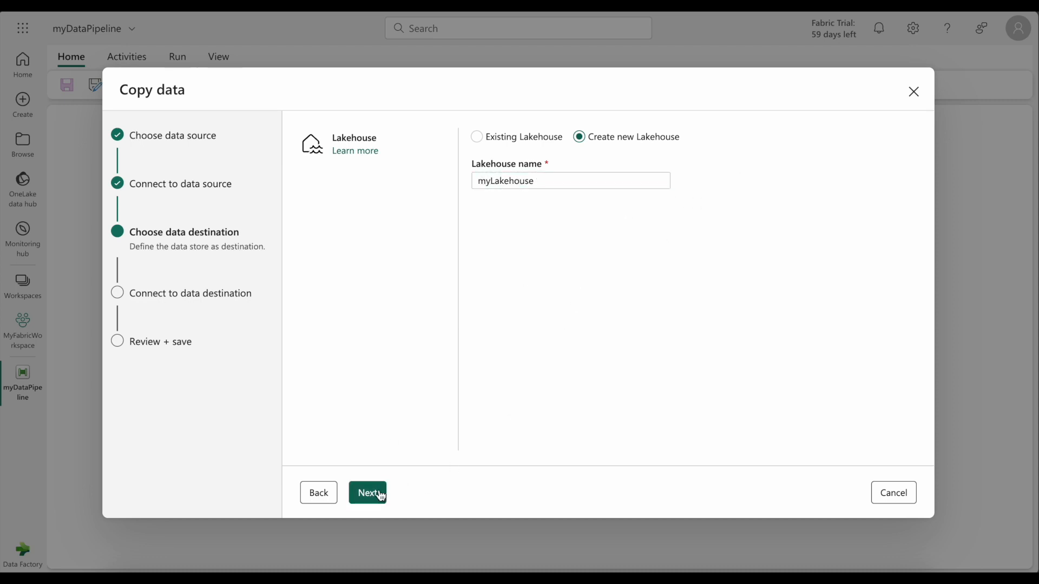
pyautogui.click(367, 492)
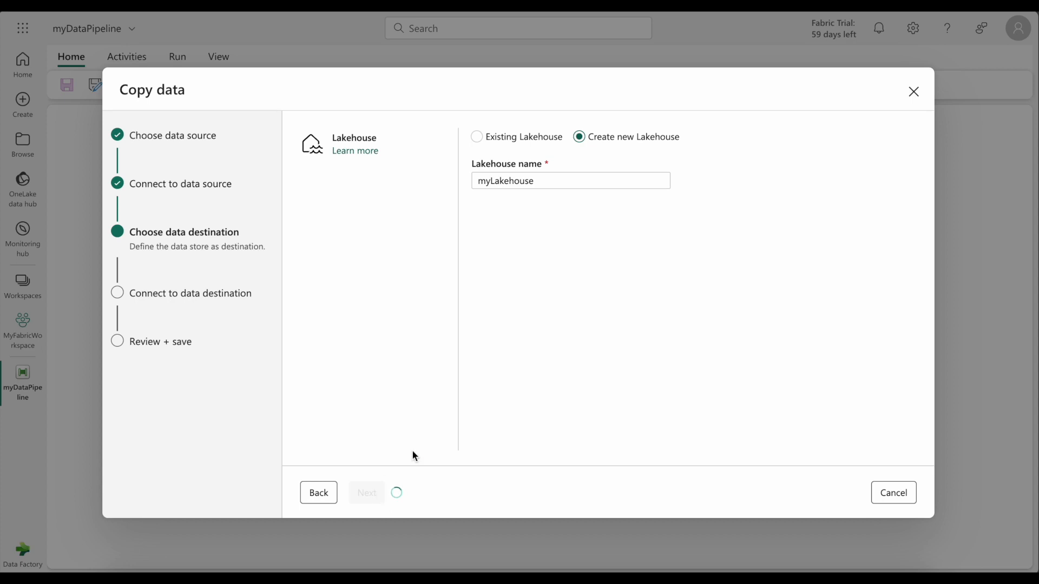
# - Load dimension_customer into a new table, accepting its column mappings, and reach the summary
pyautogui.click(366, 492)
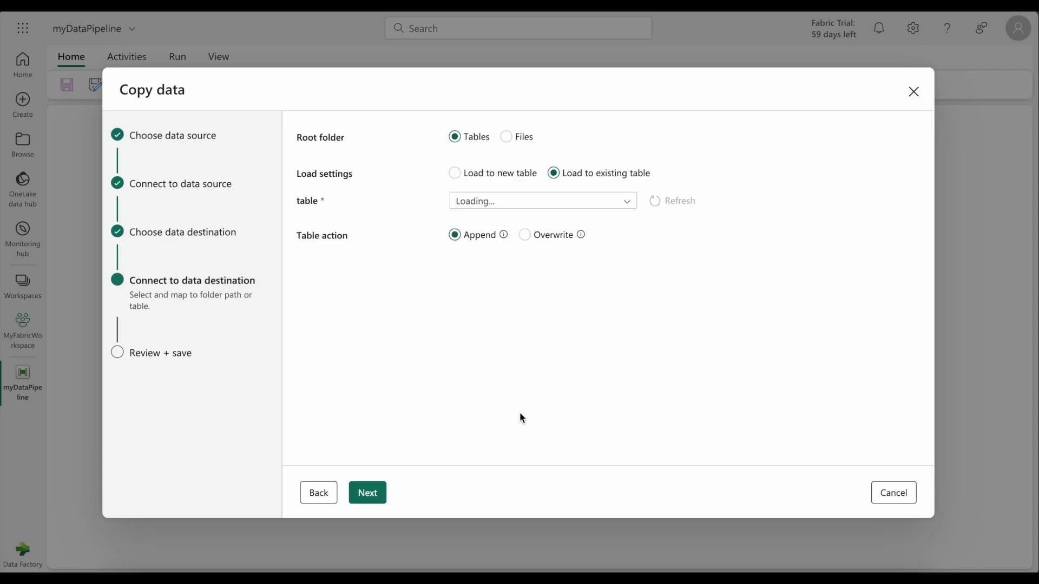
pyautogui.click(455, 173)
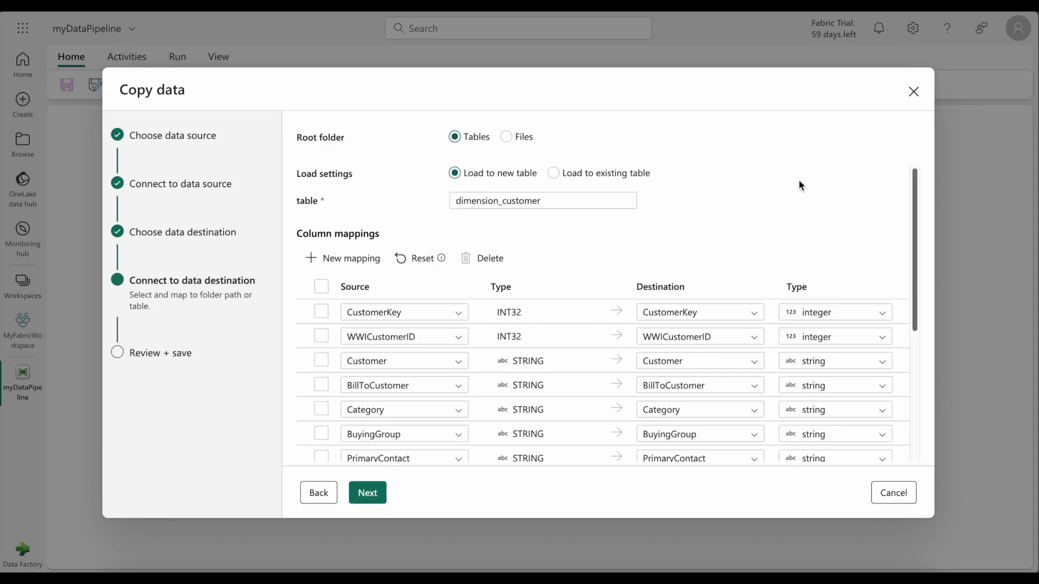
pyautogui.scroll(-3)
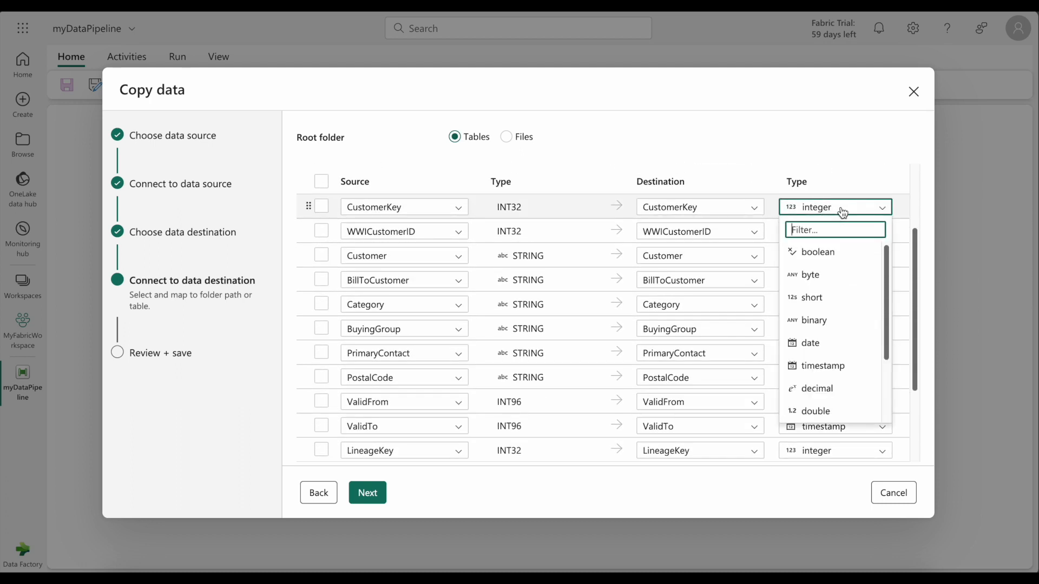
pyautogui.scroll(-3)
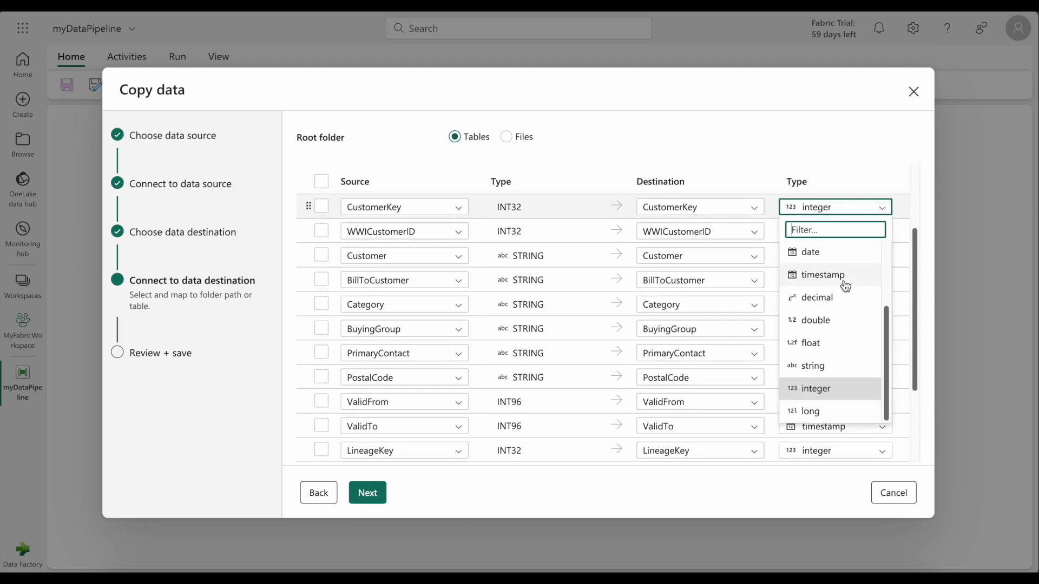
pyautogui.click(367, 493)
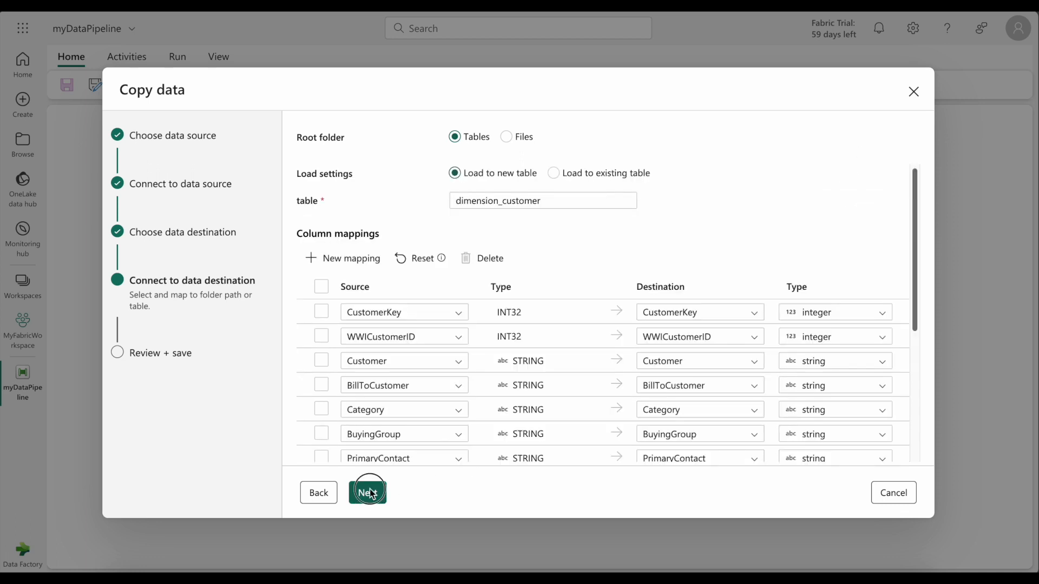
pyautogui.click(367, 492)
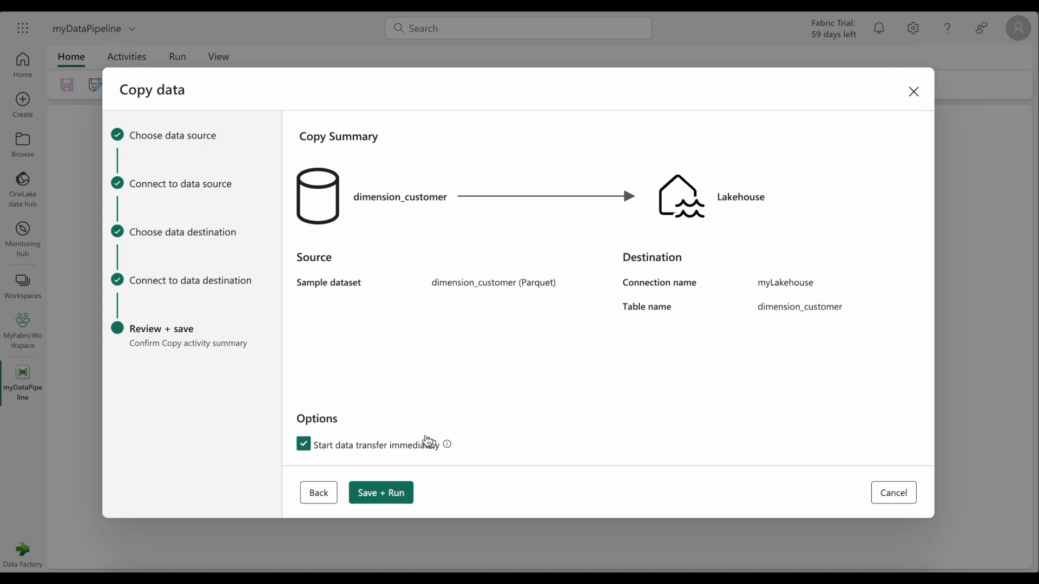
pyautogui.moveTo(411, 452)
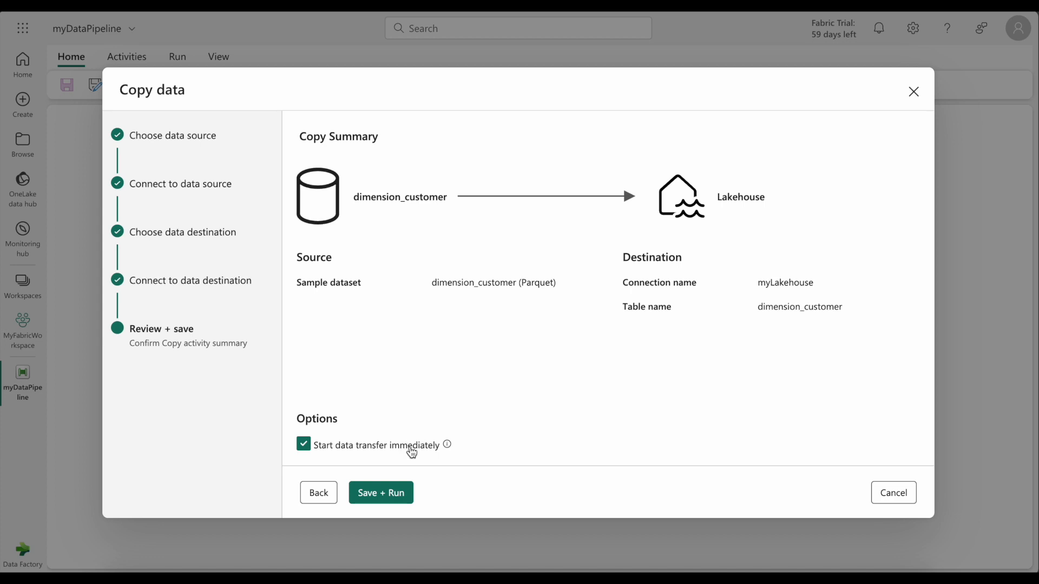
pyautogui.moveTo(447, 445)
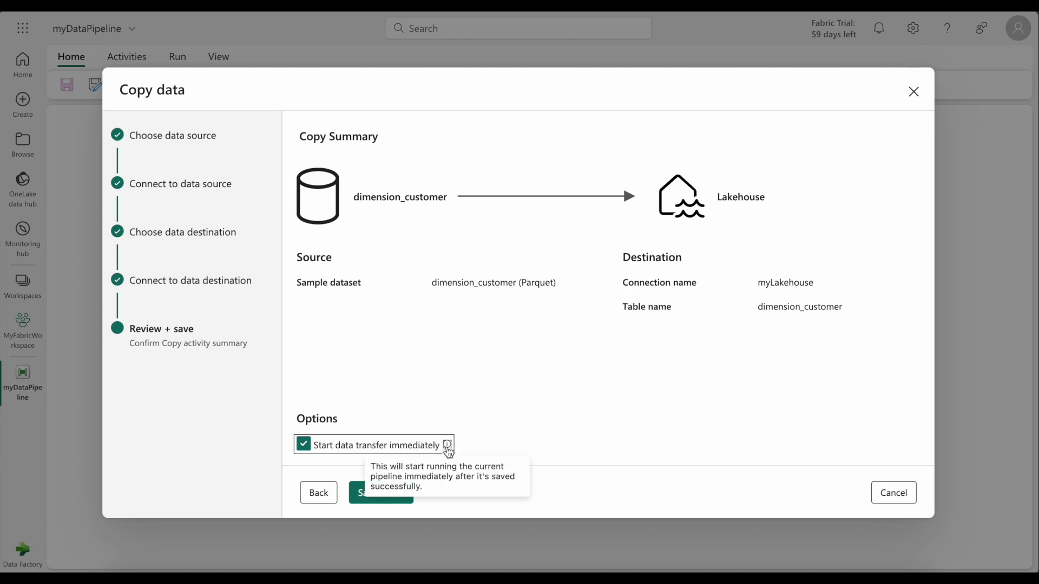
pyautogui.moveTo(527, 423)
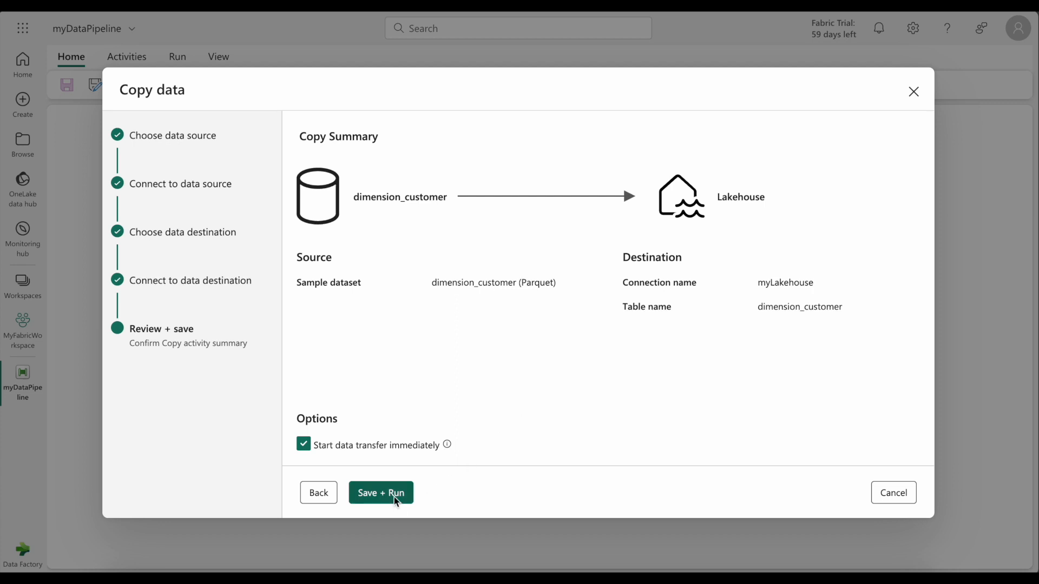
# - Save the pipeline and start the data transfer immediately via Save + Run
pyautogui.click(380, 492)
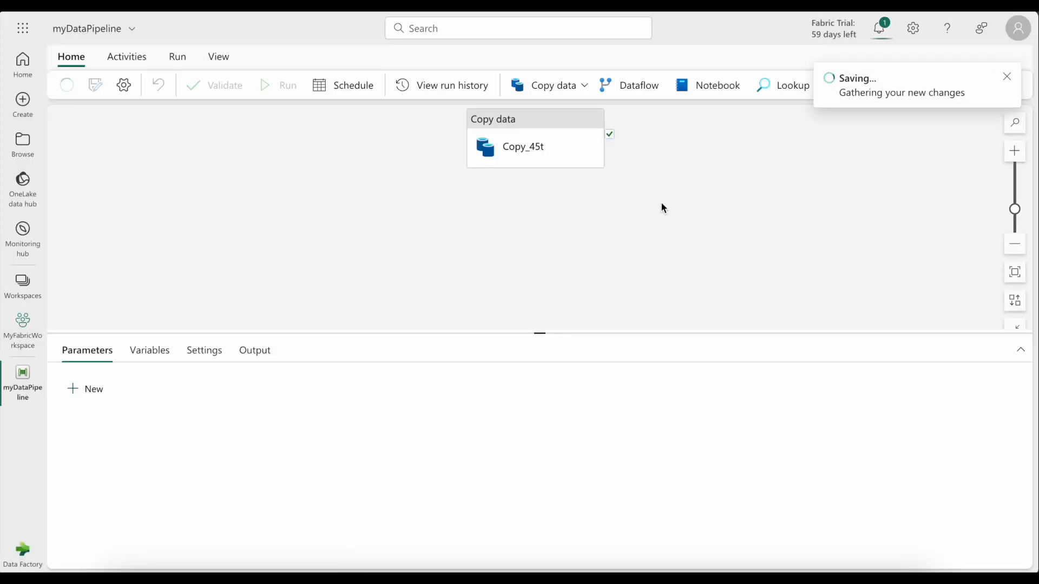
# - Watch the run succeed in the Output tab and review the Copy_45t run details
pyautogui.click(279, 84)
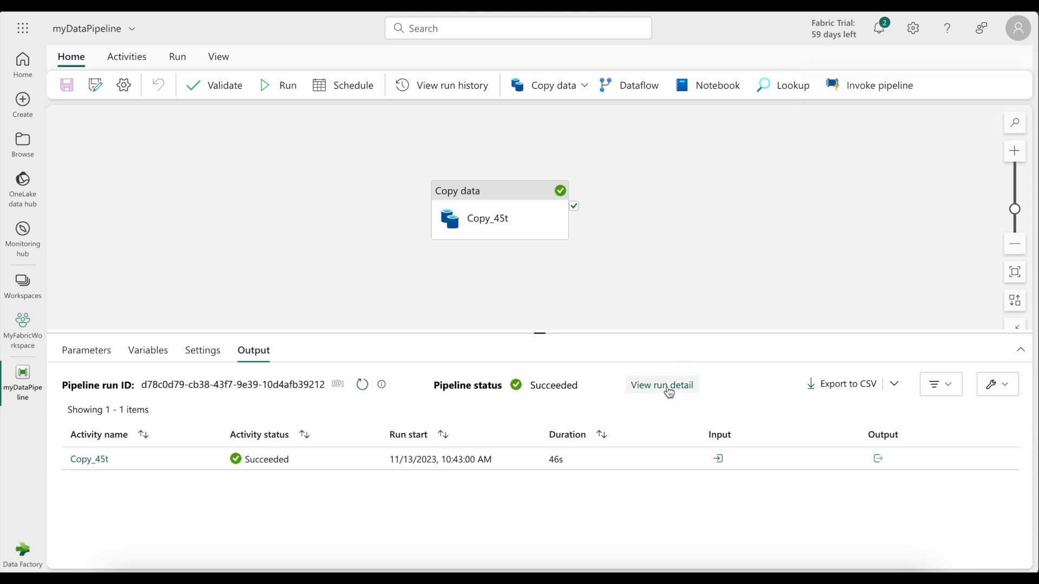
pyautogui.click(660, 385)
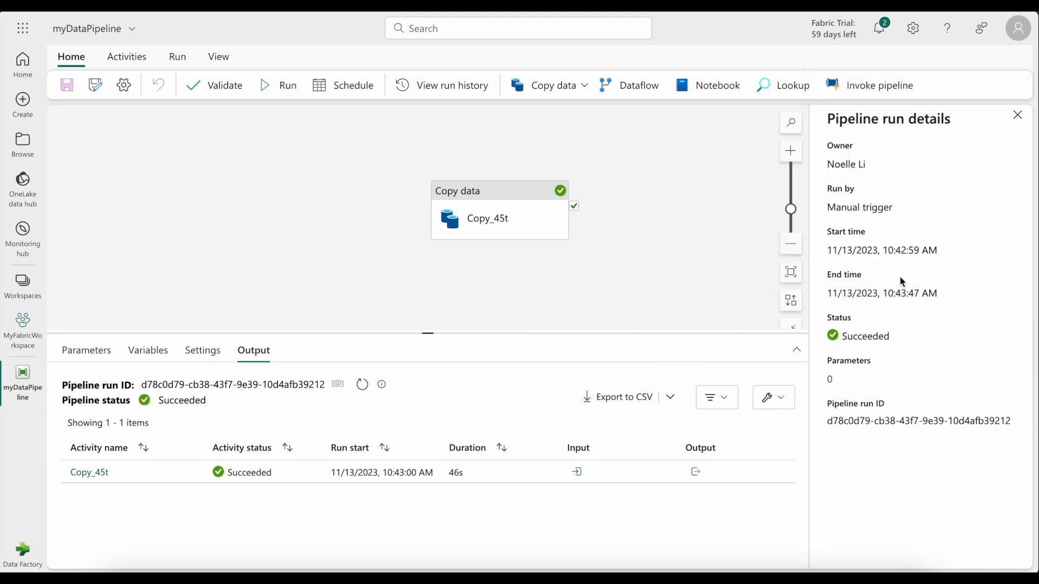
pyautogui.click(1016, 115)
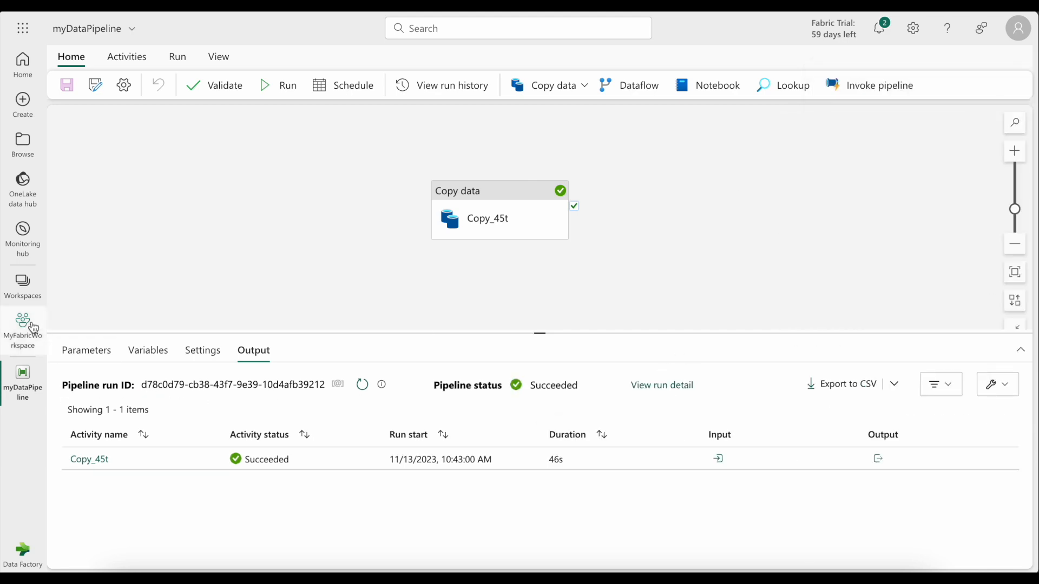
pyautogui.click(22, 330)
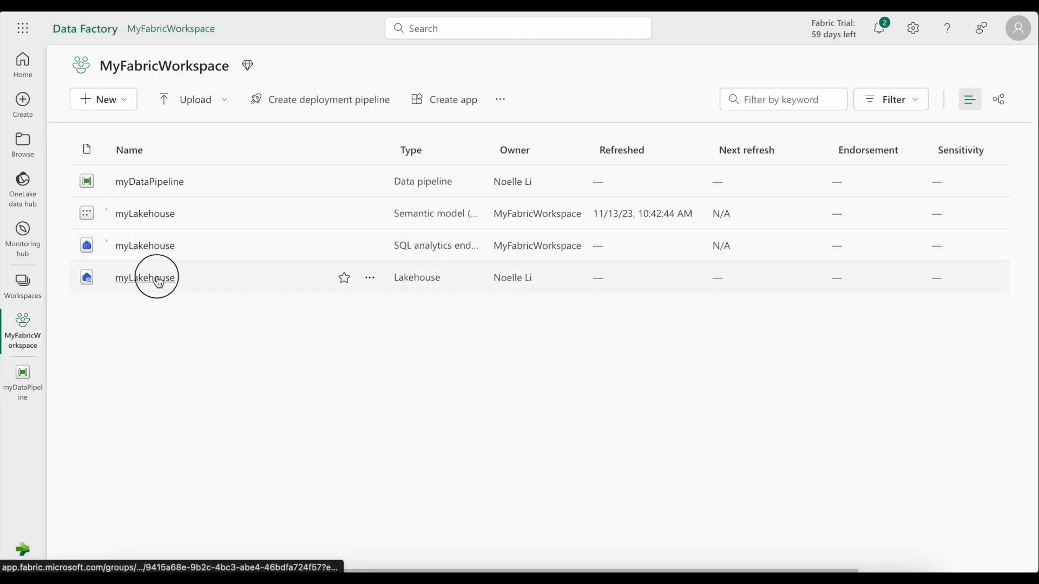
pyautogui.click(144, 277)
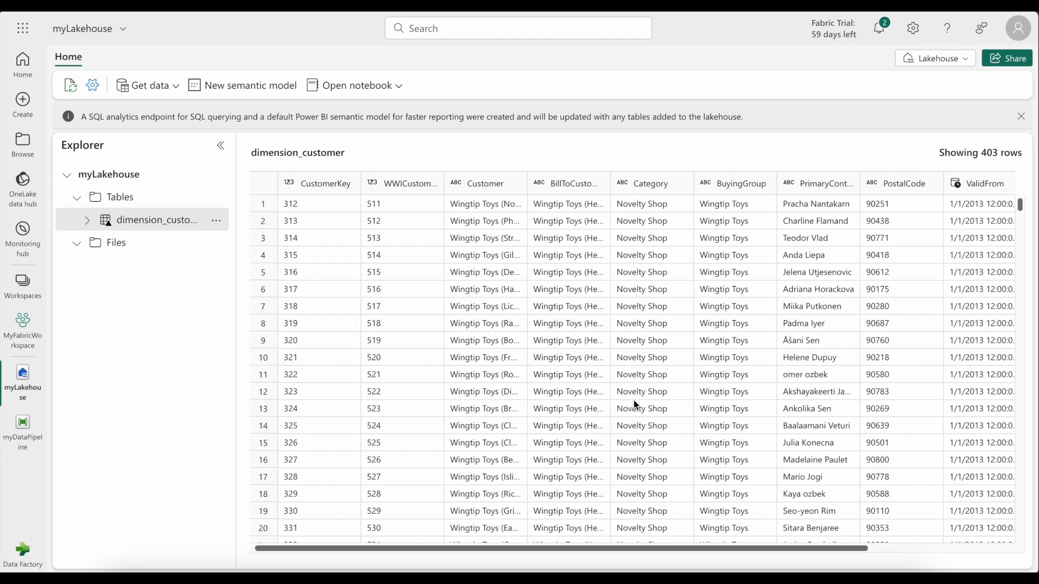
pyautogui.click(23, 426)
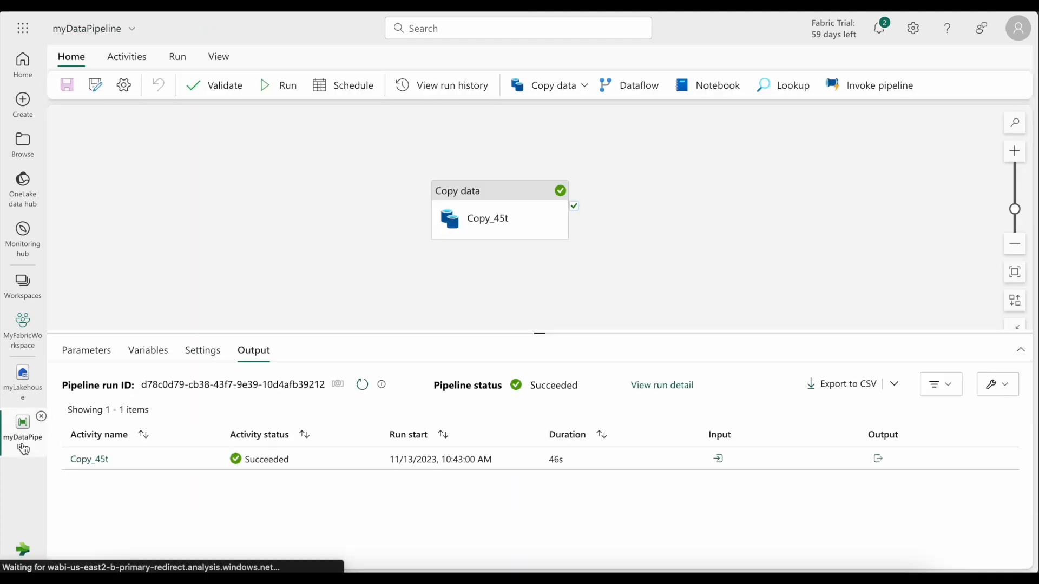
# - Browse the activities that could be chained after Copy_45t, including the overflow list, without adding any
pyautogui.click(127, 56)
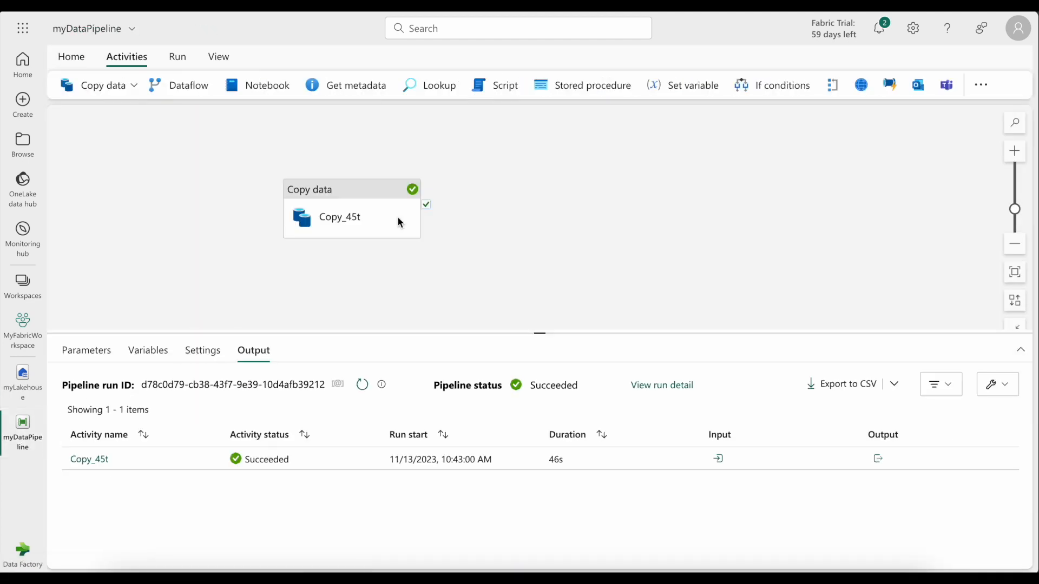
pyautogui.click(399, 227)
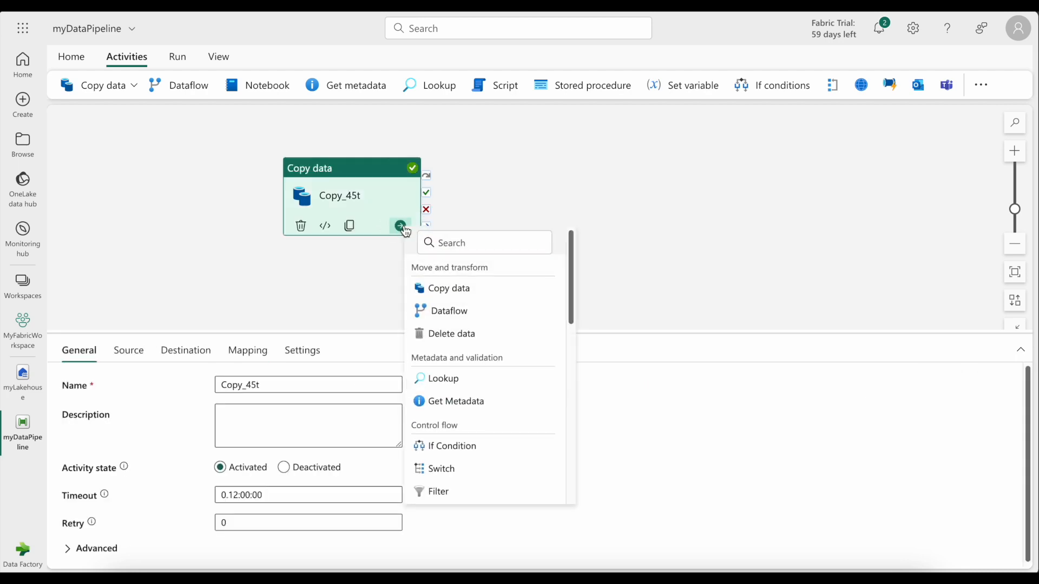
pyautogui.scroll(-3)
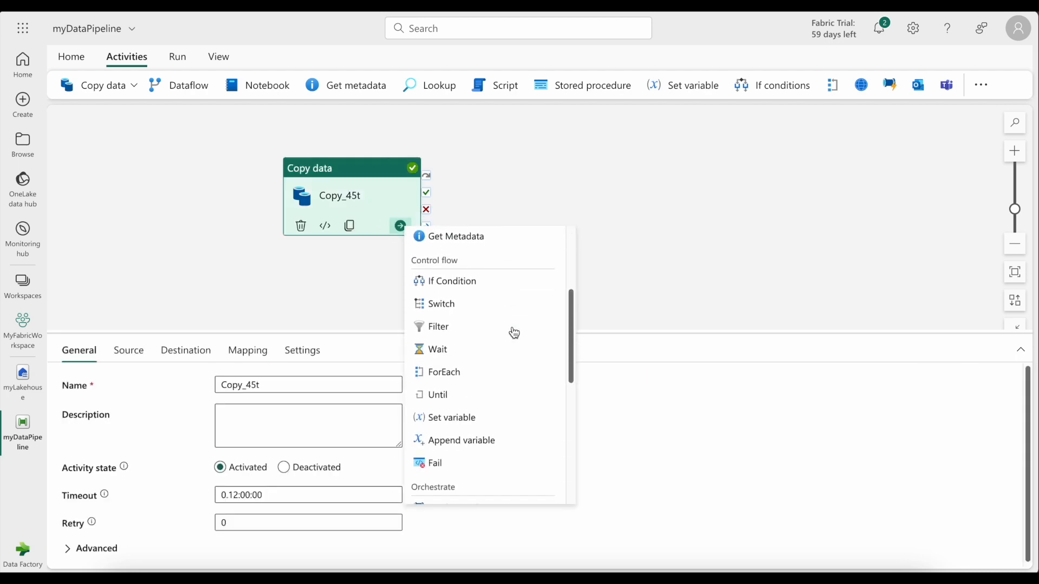
pyautogui.scroll(-3)
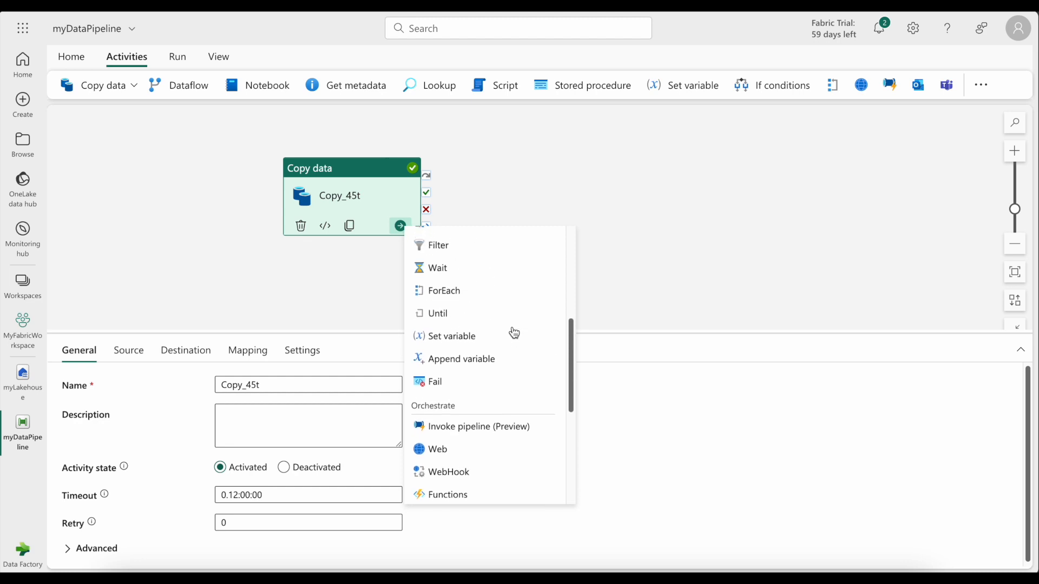
pyautogui.click(660, 223)
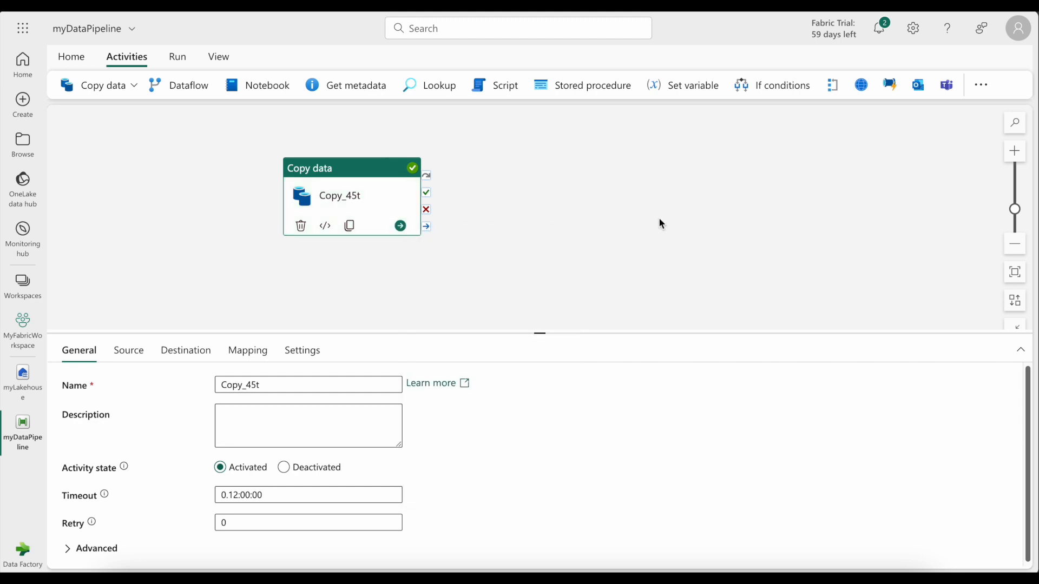
pyautogui.click(981, 84)
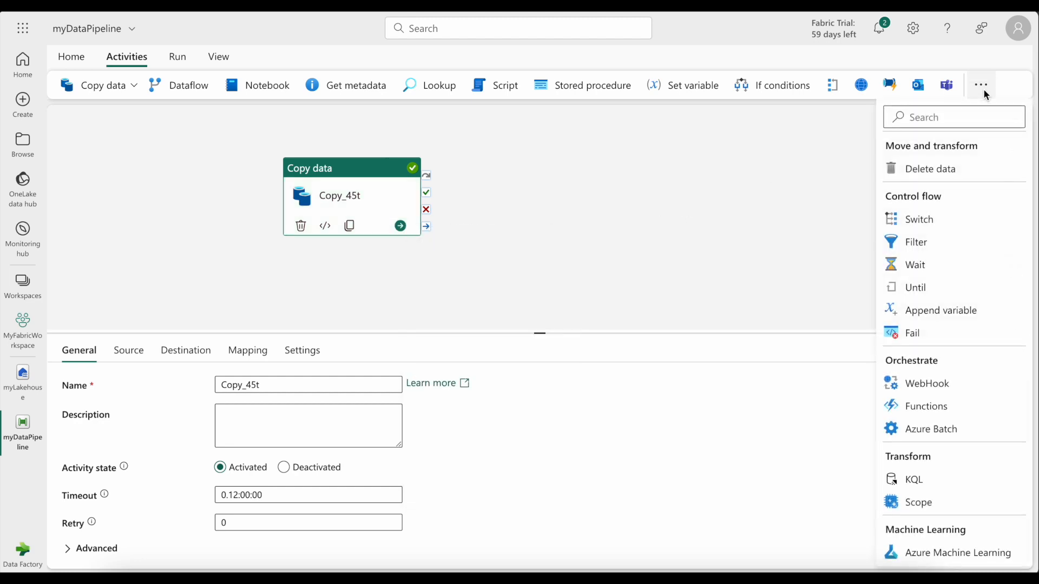
pyautogui.moveTo(757, 190)
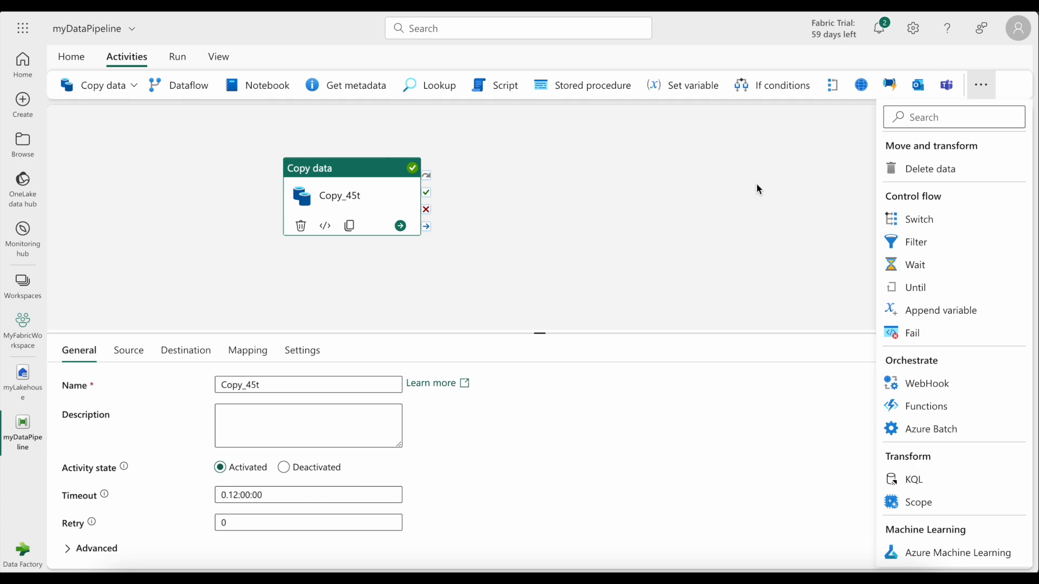
pyautogui.click(177, 57)
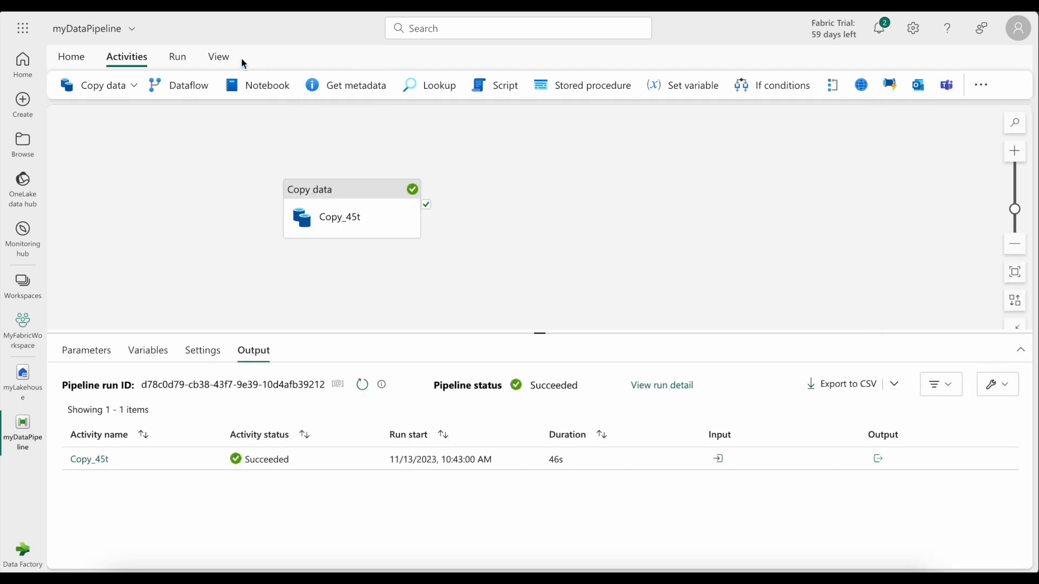
# - Look over the Run and View command sets, then return to the Home commands
pyautogui.click(176, 56)
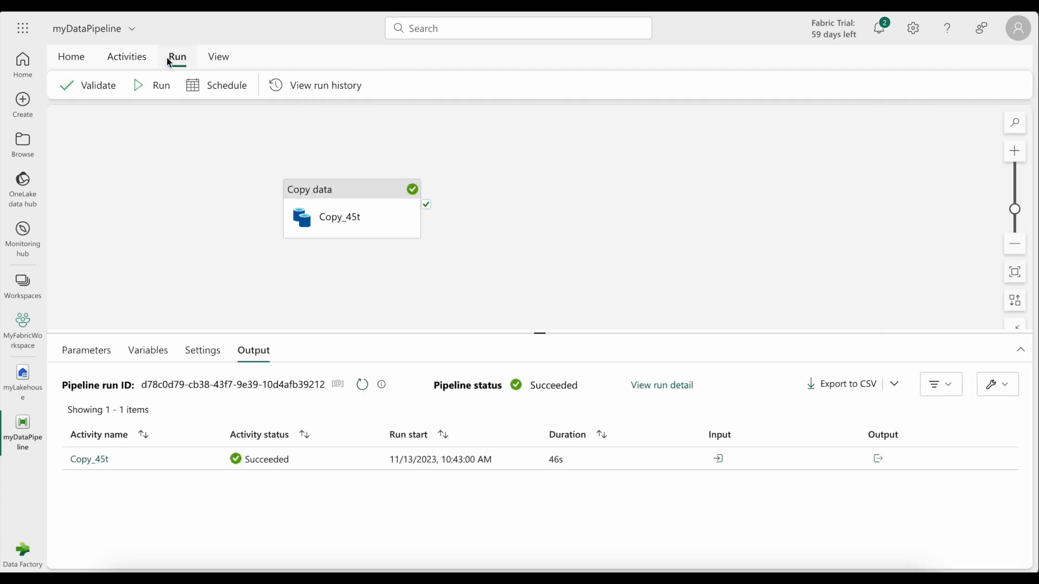
pyautogui.moveTo(218, 56)
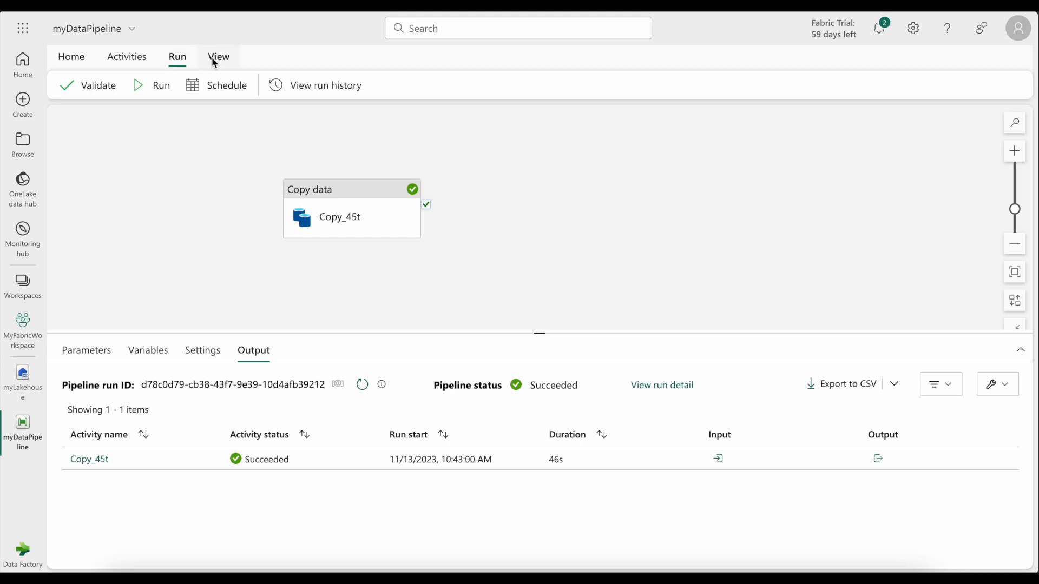
pyautogui.click(218, 57)
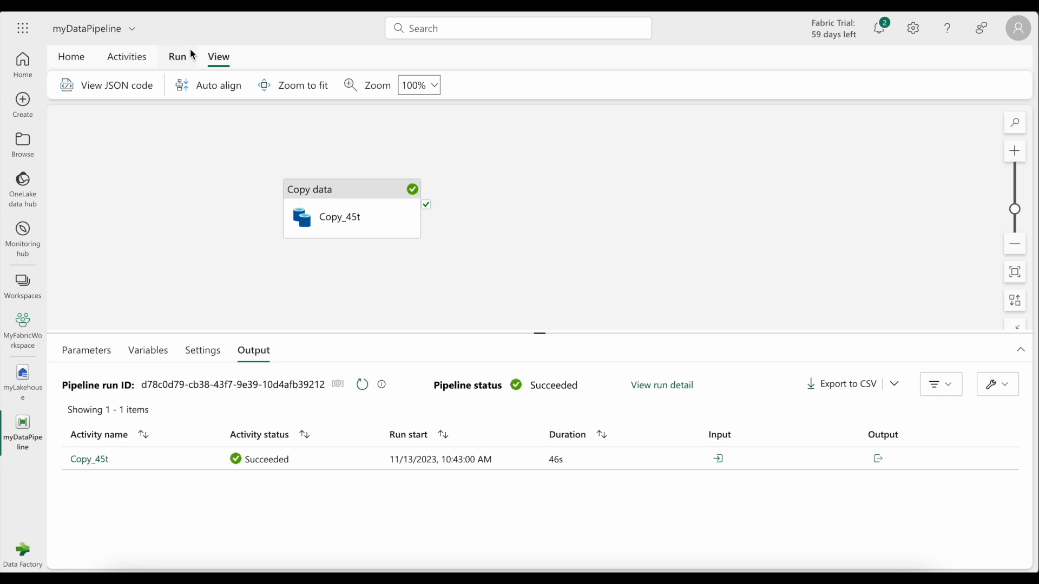
pyautogui.click(71, 57)
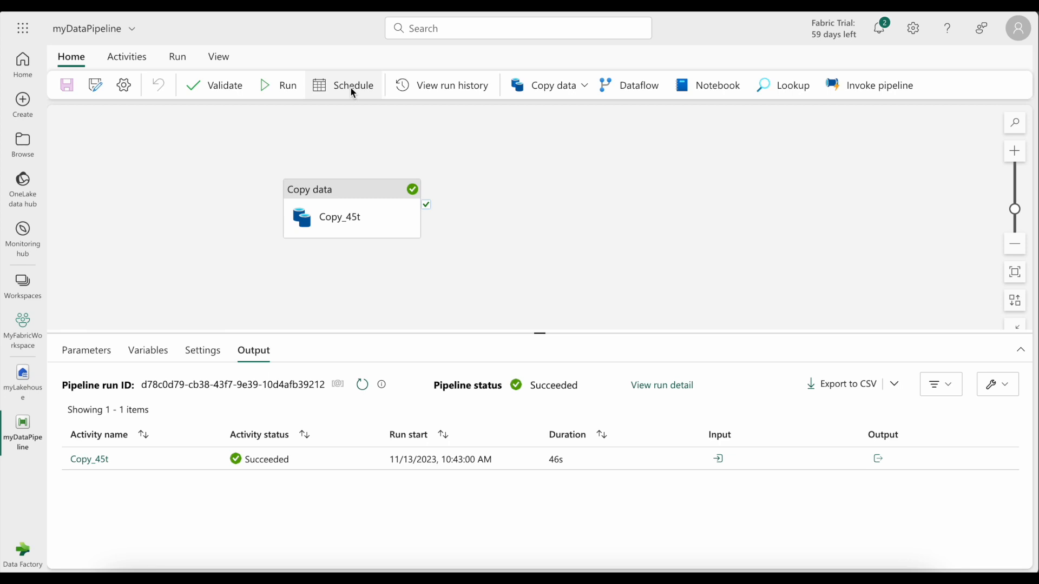
pyautogui.click(352, 84)
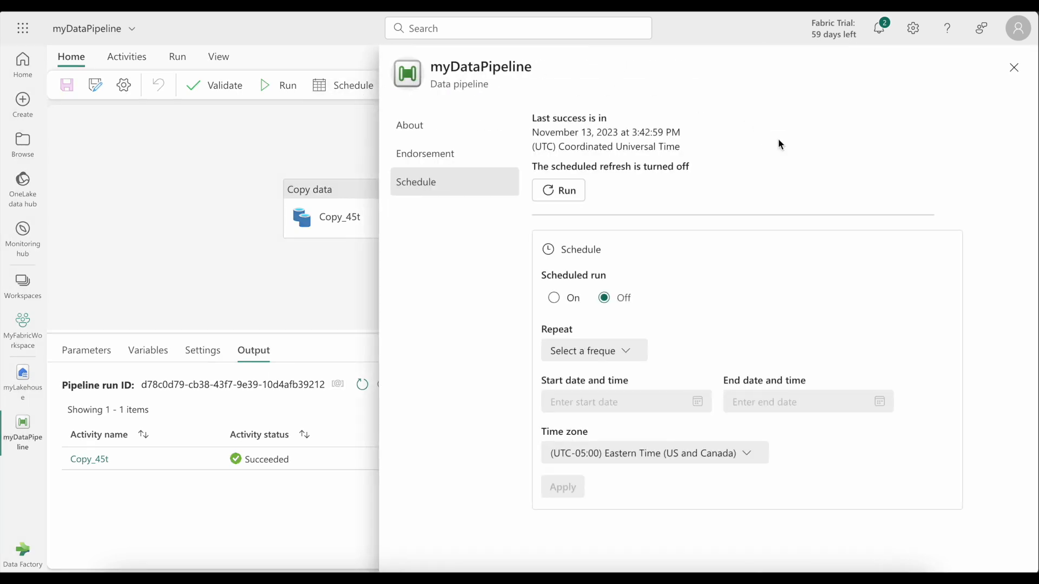
pyautogui.moveTo(554, 298)
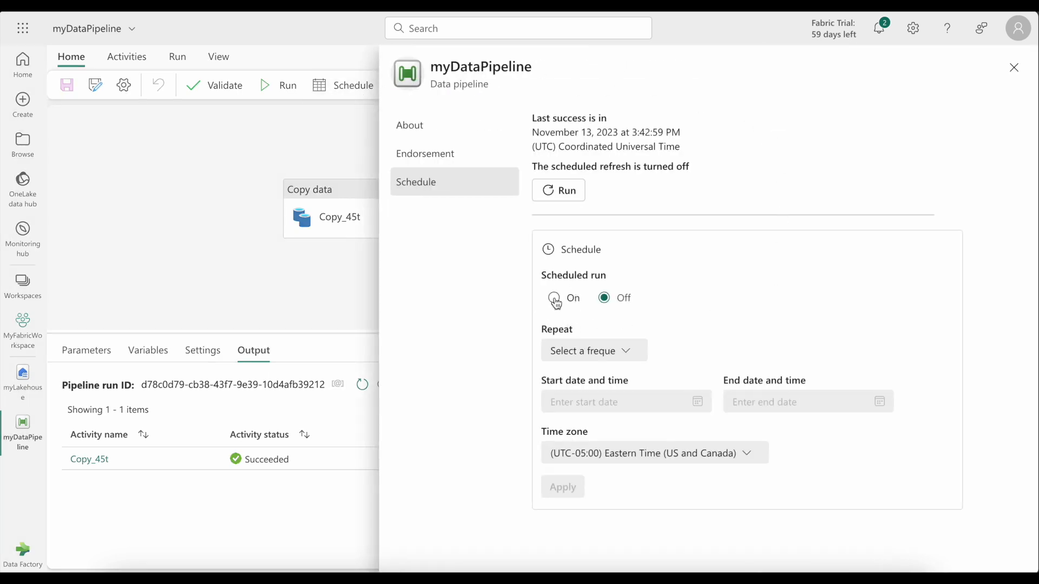
pyautogui.click(554, 297)
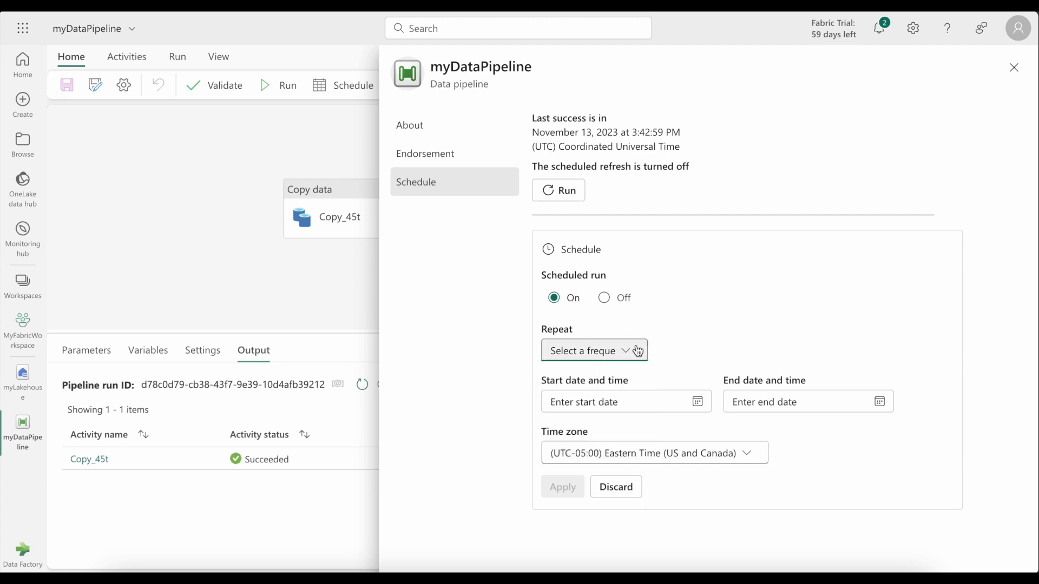
pyautogui.moveTo(687, 504)
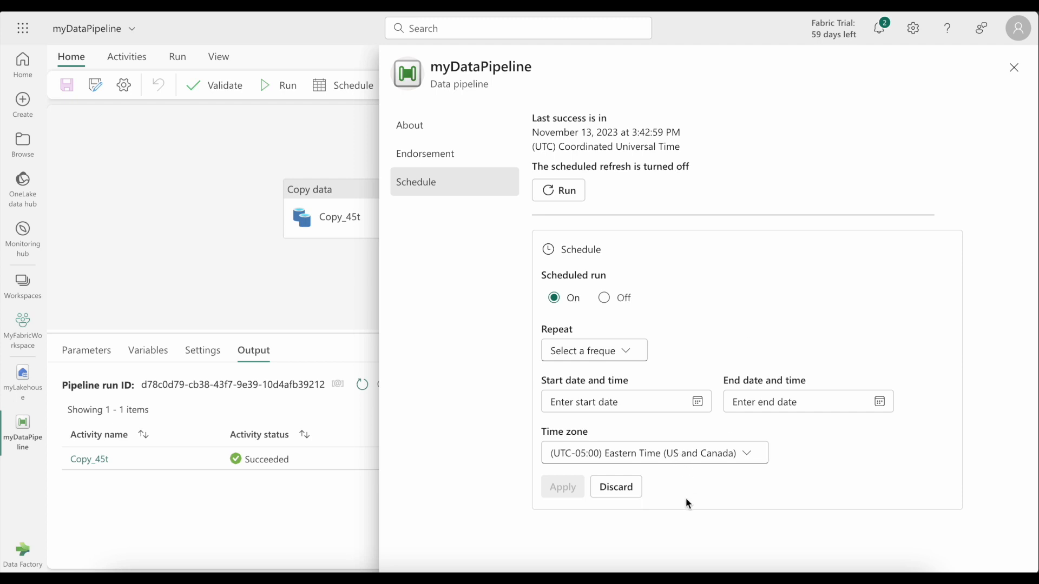
pyautogui.click(1012, 67)
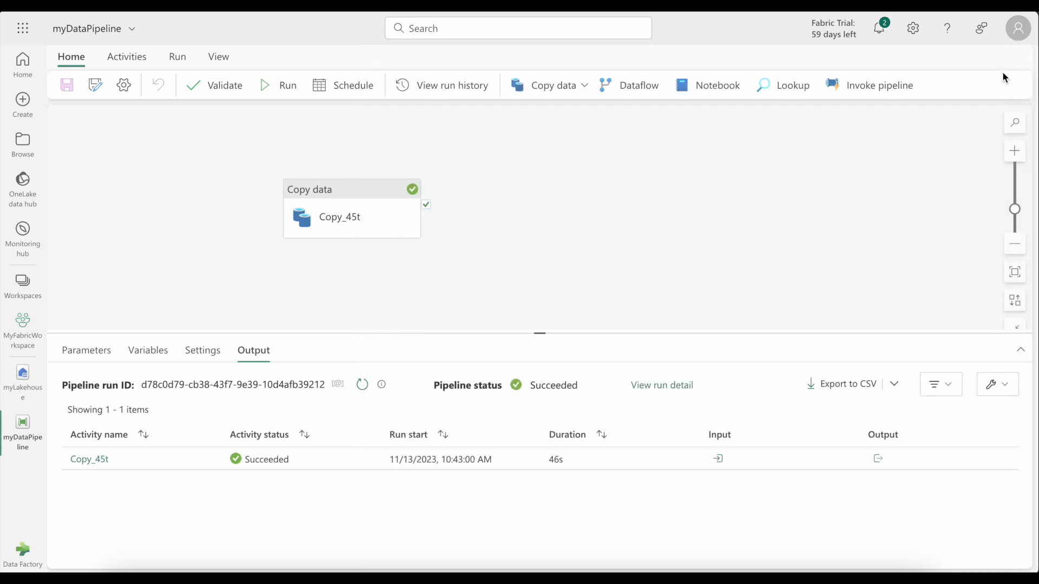
pyautogui.moveTo(872, 196)
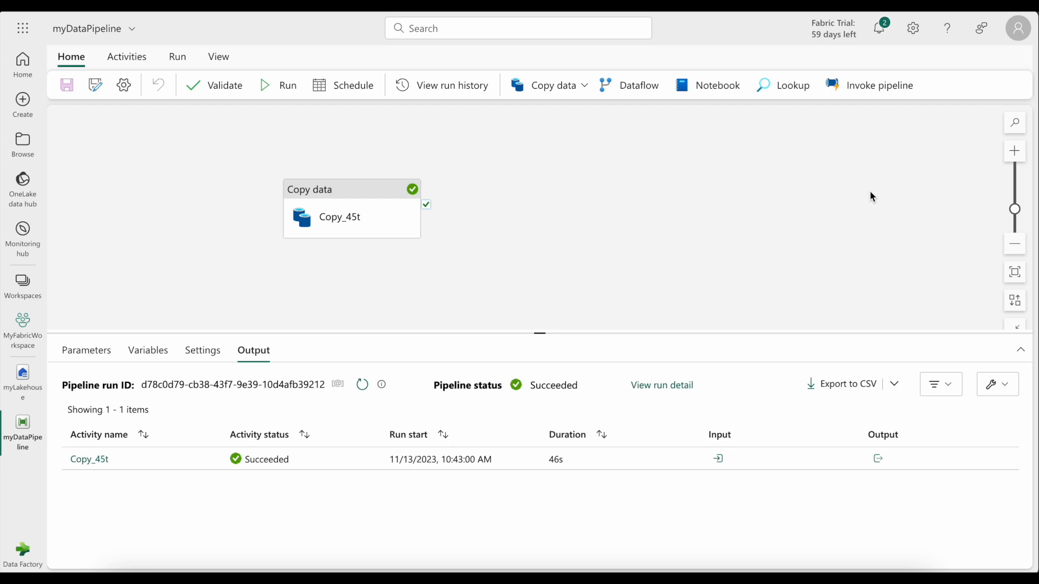
pyautogui.moveTo(773, 37)
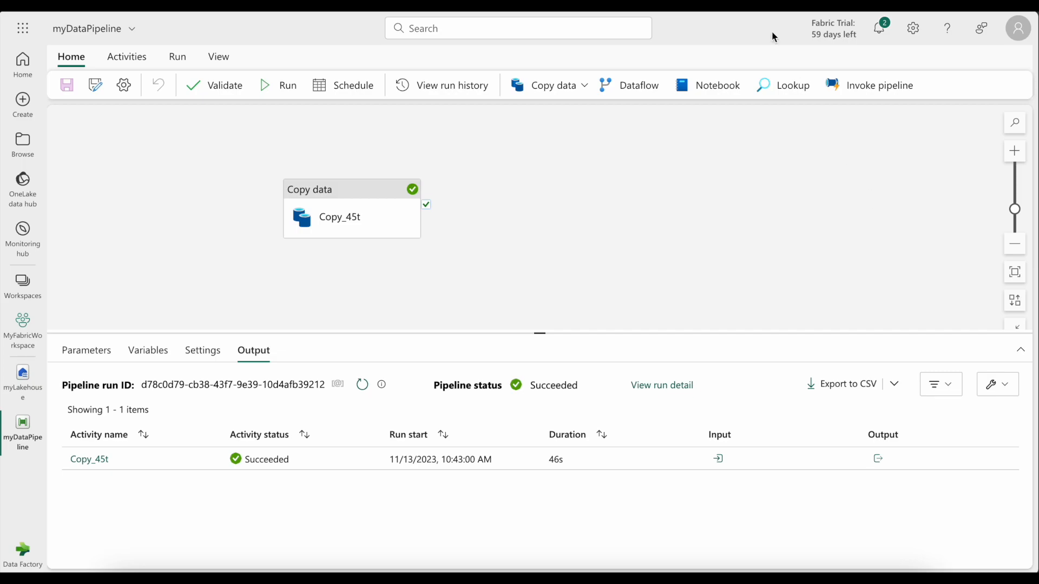